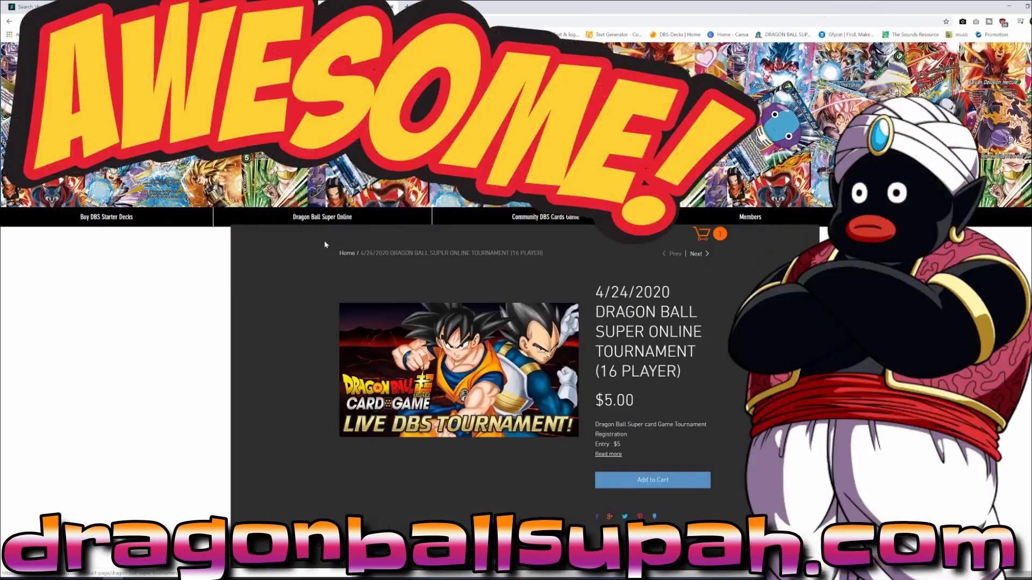
- Browse the 8 Expansion Deck Box Set 11: Universe 7 Unison results, including Gotenks, Vegeta, Beerus and Whis
{"action": "scroll", "scroll_direction": "down", "scroll_amount": 3}
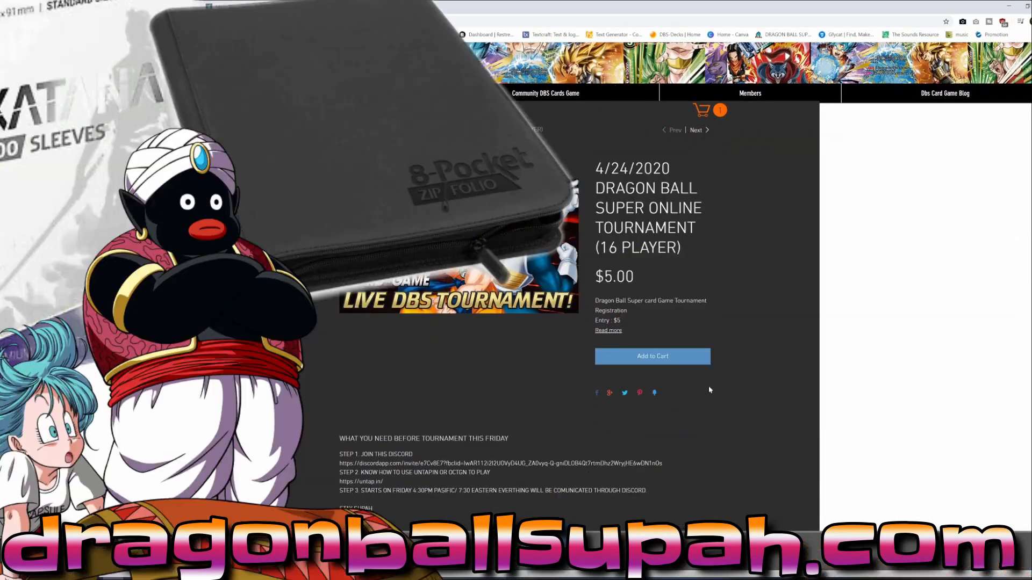
{"action": "left_click", "coordinate": [651, 356]}
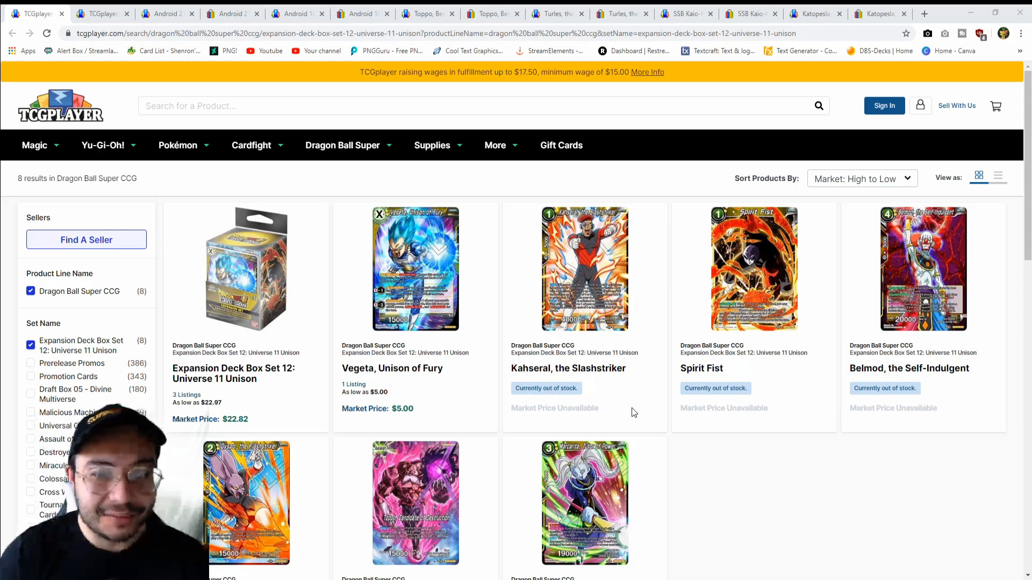
{"action": "mouse_move", "coordinate": [760, 467]}
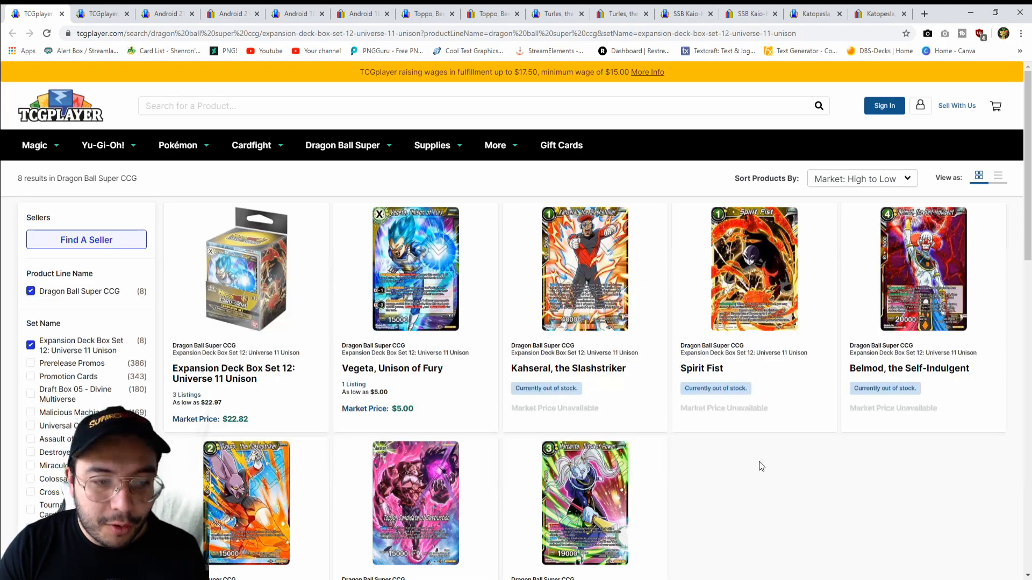
{"action": "scroll", "scroll_direction": "down", "scroll_amount": 3}
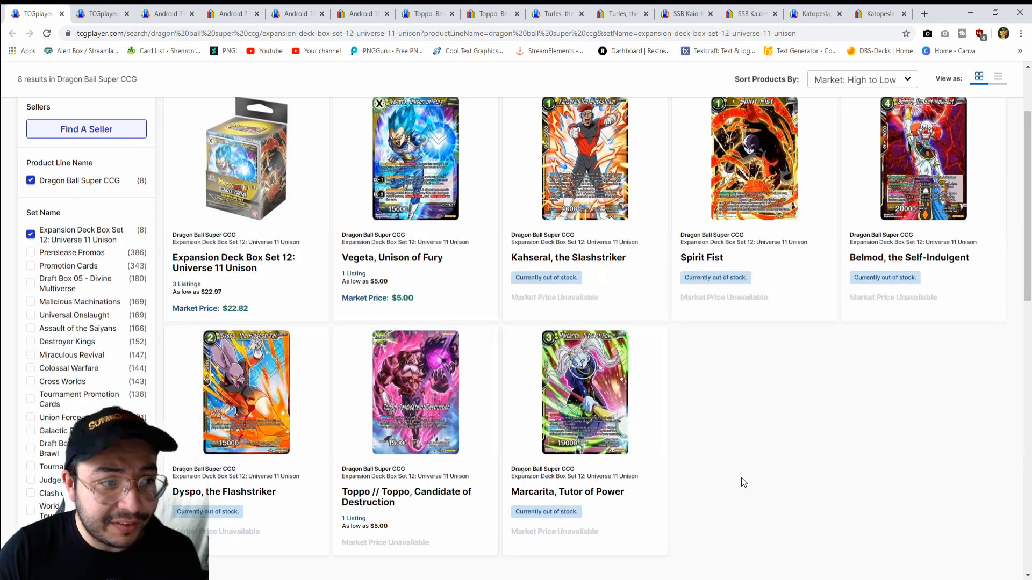
{"action": "mouse_move", "coordinate": [415, 204]}
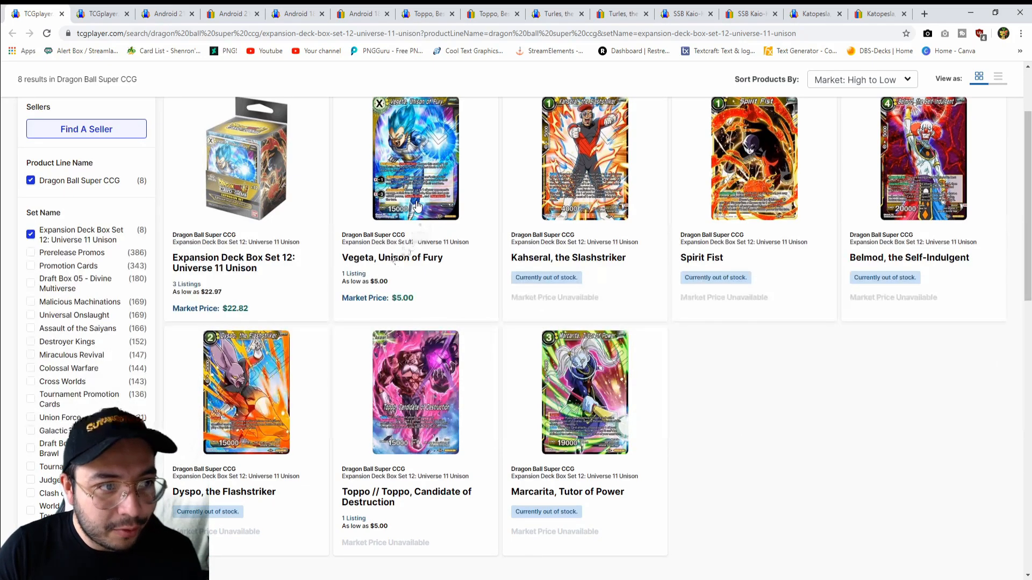
{"action": "mouse_move", "coordinate": [515, 203]}
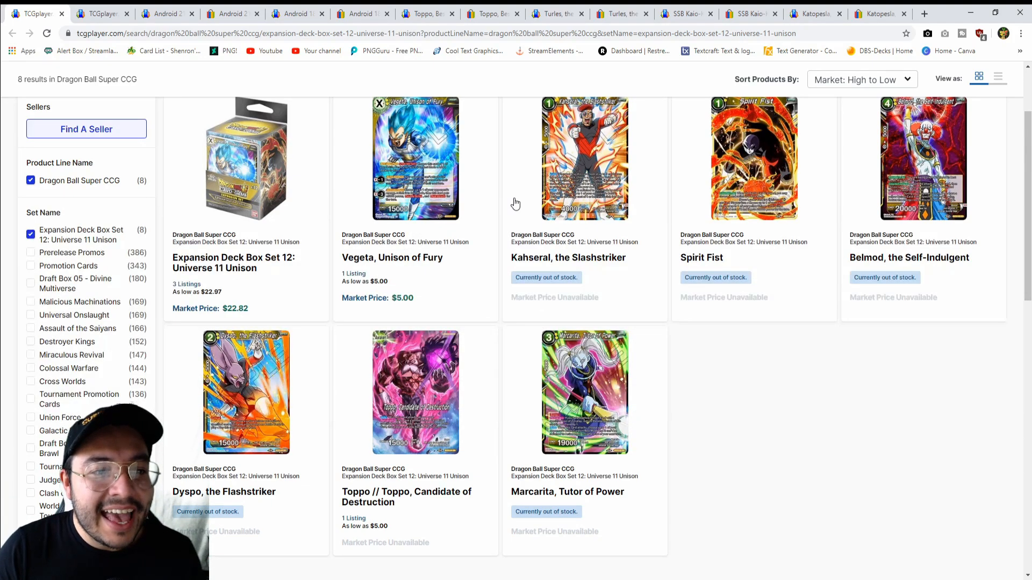
{"action": "mouse_move", "coordinate": [700, 316]}
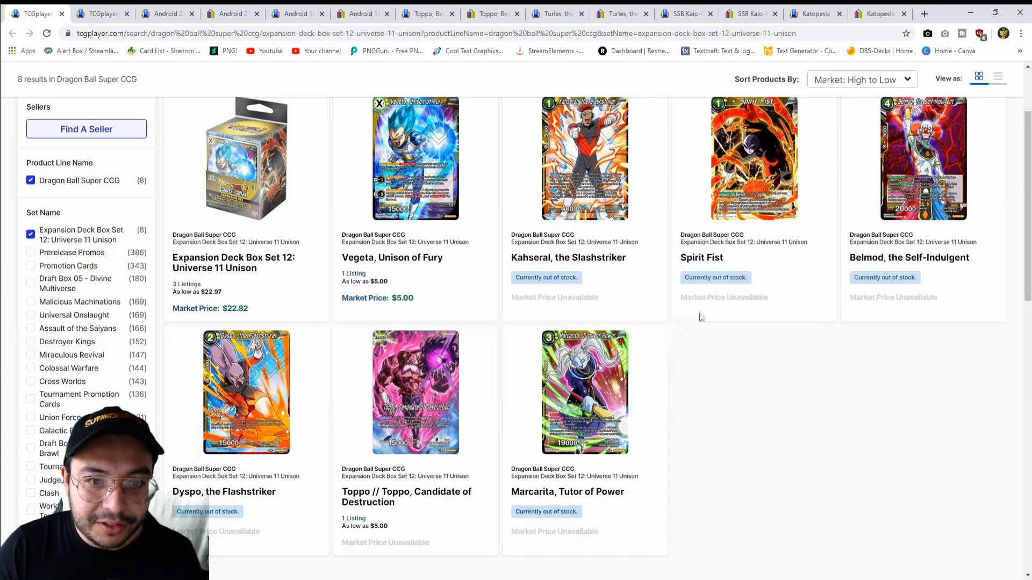
{"action": "mouse_move", "coordinate": [772, 397]}
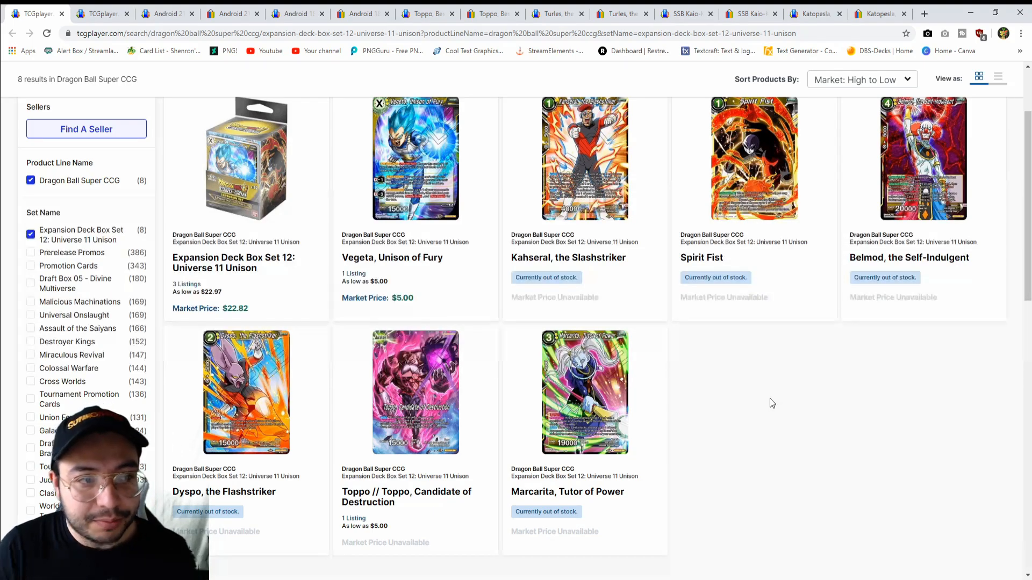
{"action": "mouse_move", "coordinate": [751, 398]}
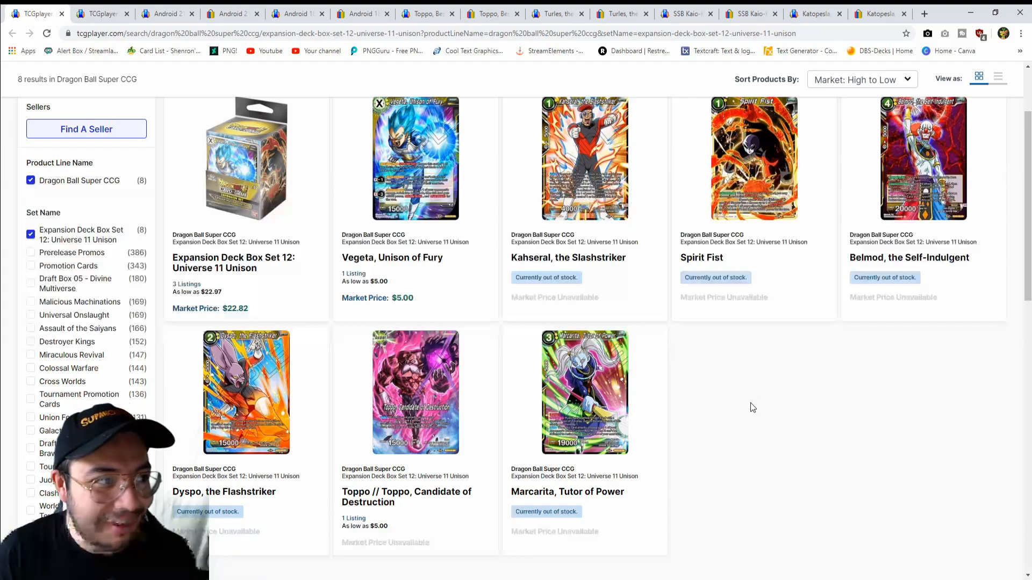
{"action": "mouse_move", "coordinate": [750, 400]}
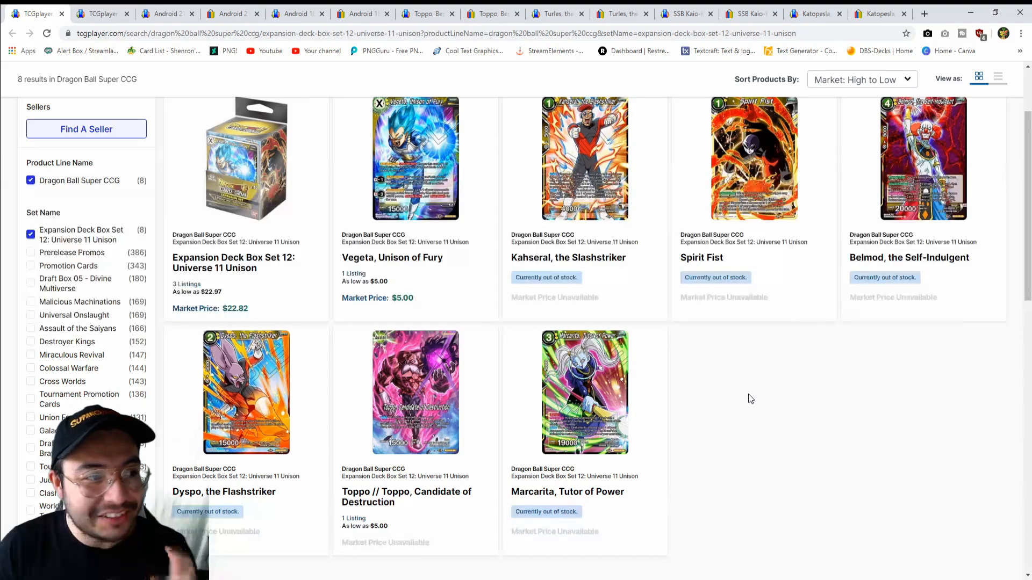
{"action": "mouse_move", "coordinate": [471, 296]}
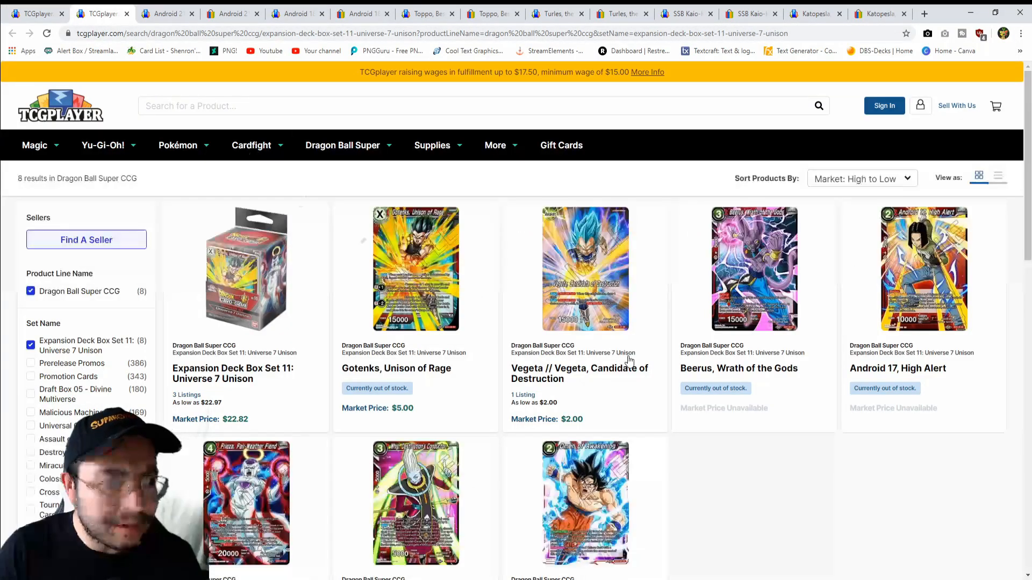
{"action": "mouse_move", "coordinate": [814, 488]}
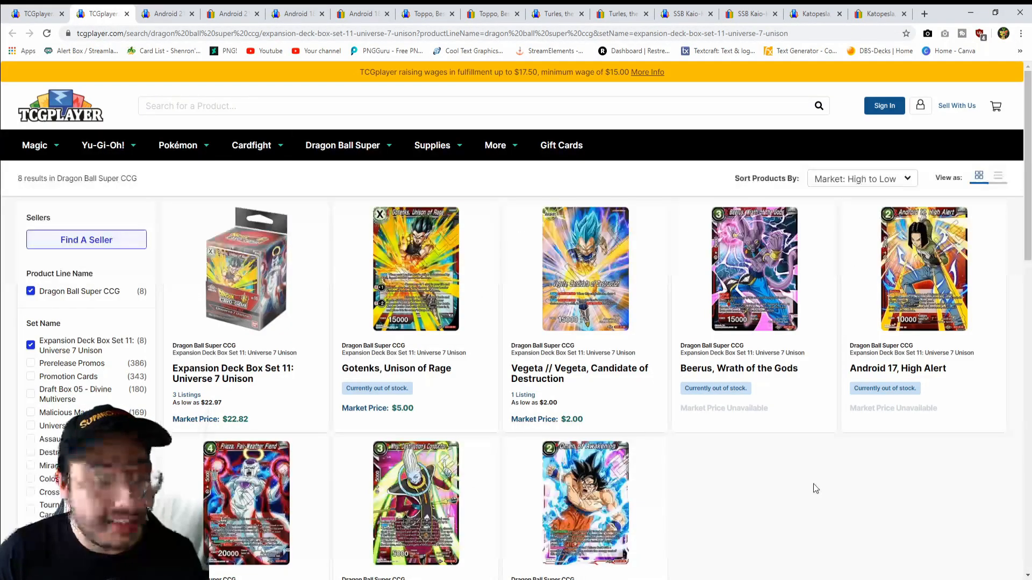
{"action": "mouse_move", "coordinate": [810, 484]}
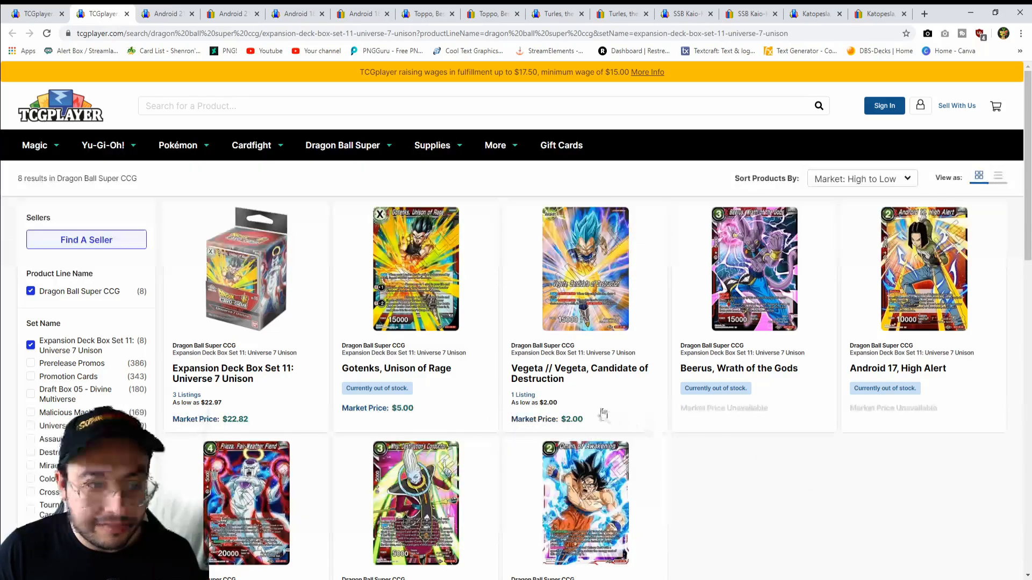
{"action": "scroll", "scroll_direction": "down", "scroll_amount": 3}
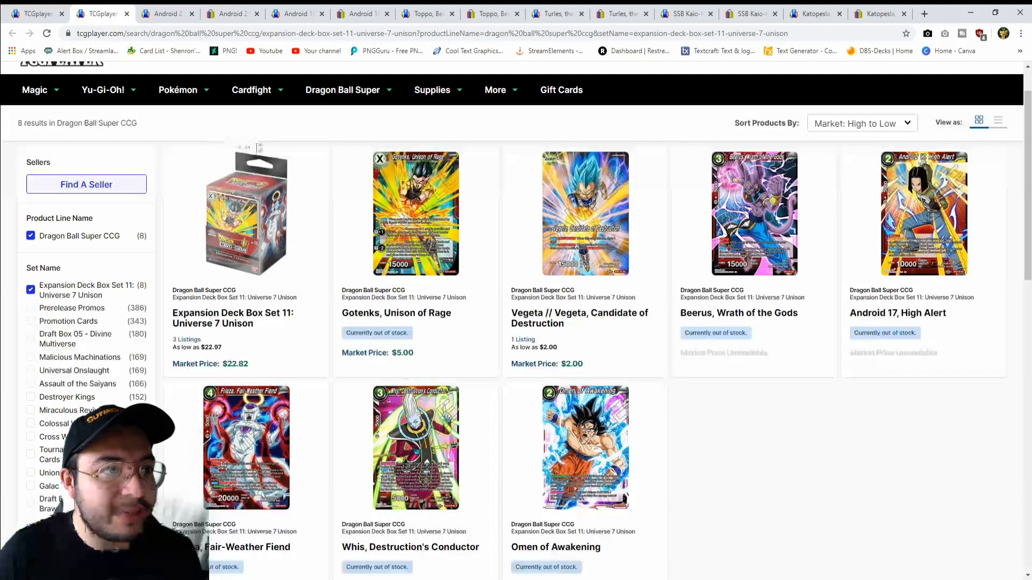
- Review Android 21, Scholarly Gambit's $10.25 market price and three seller listings from $19.00
{"action": "left_click", "coordinate": [166, 13]}
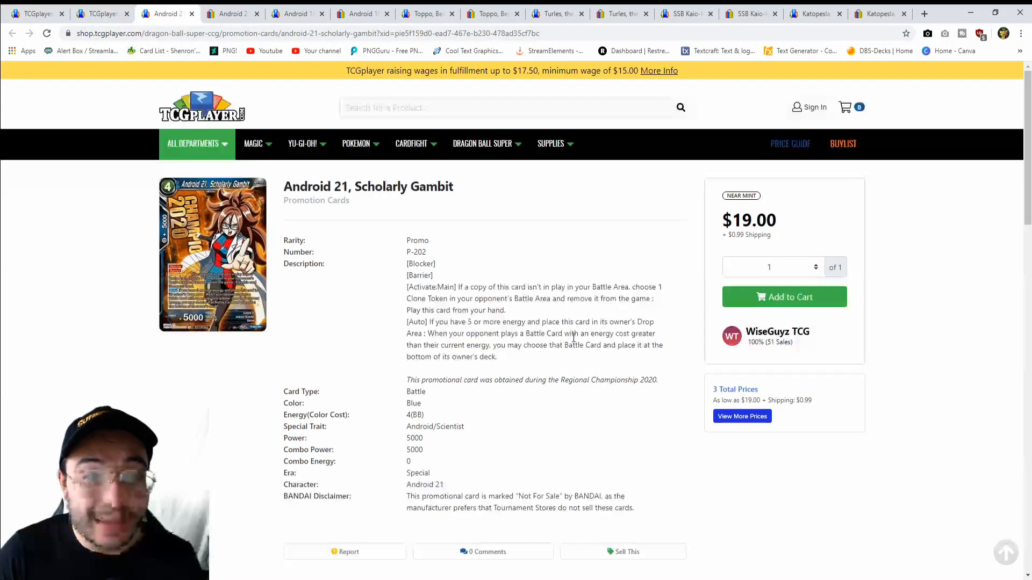
{"action": "scroll", "scroll_direction": "down", "scroll_amount": 3}
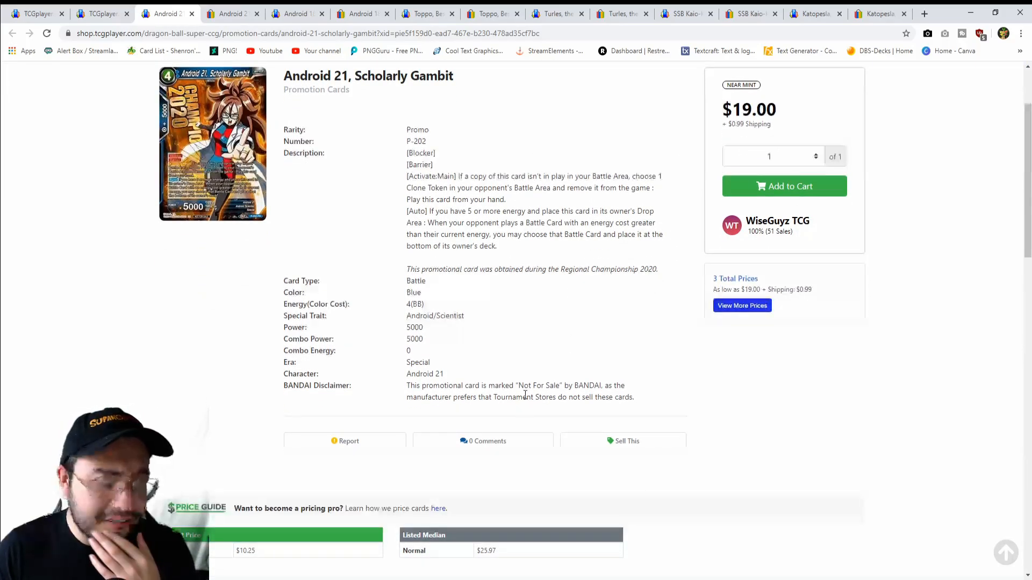
{"action": "scroll", "scroll_direction": "down", "scroll_amount": 3}
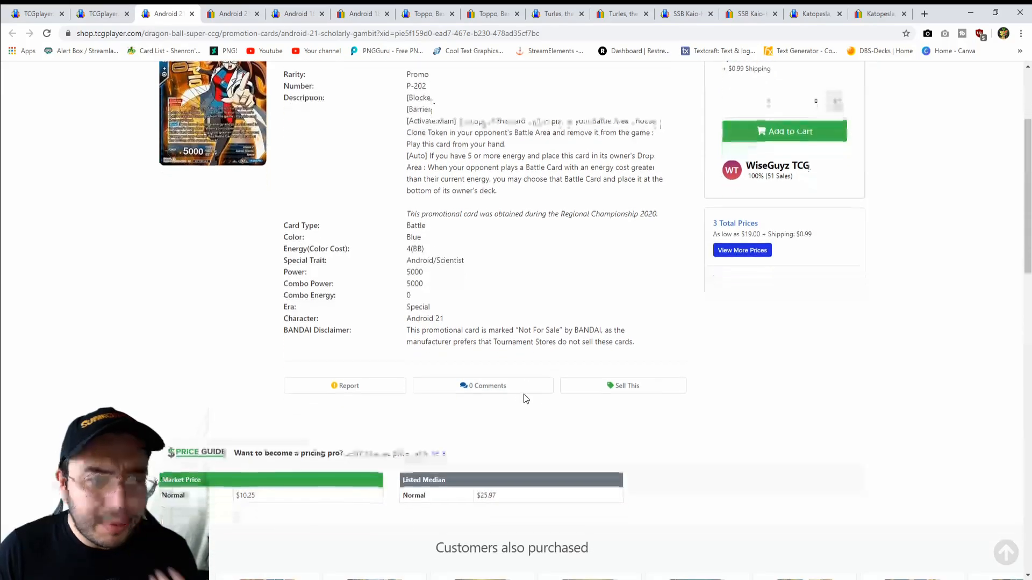
{"action": "scroll", "scroll_direction": "up", "scroll_amount": 3}
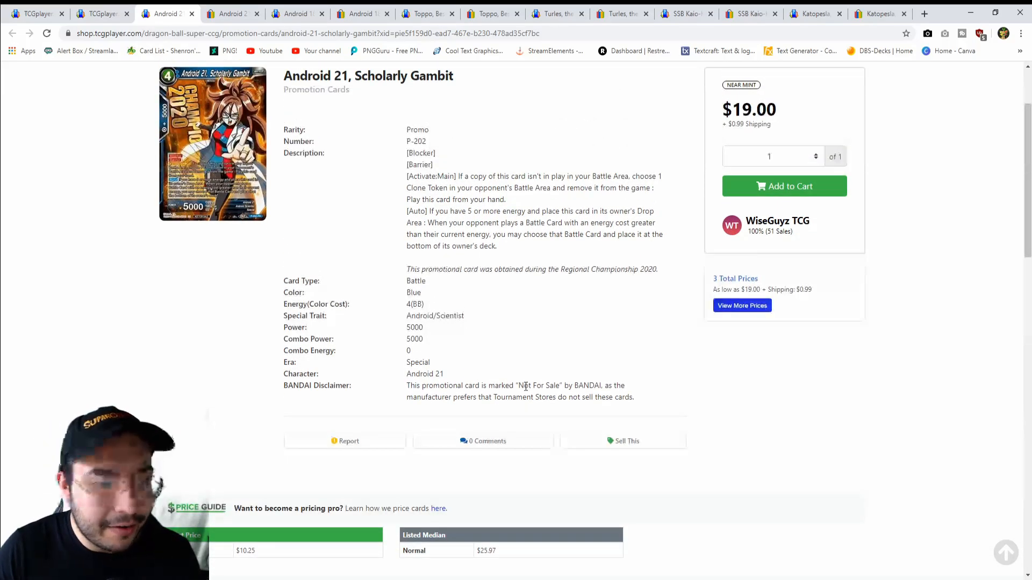
{"action": "scroll", "scroll_direction": "down", "scroll_amount": 3}
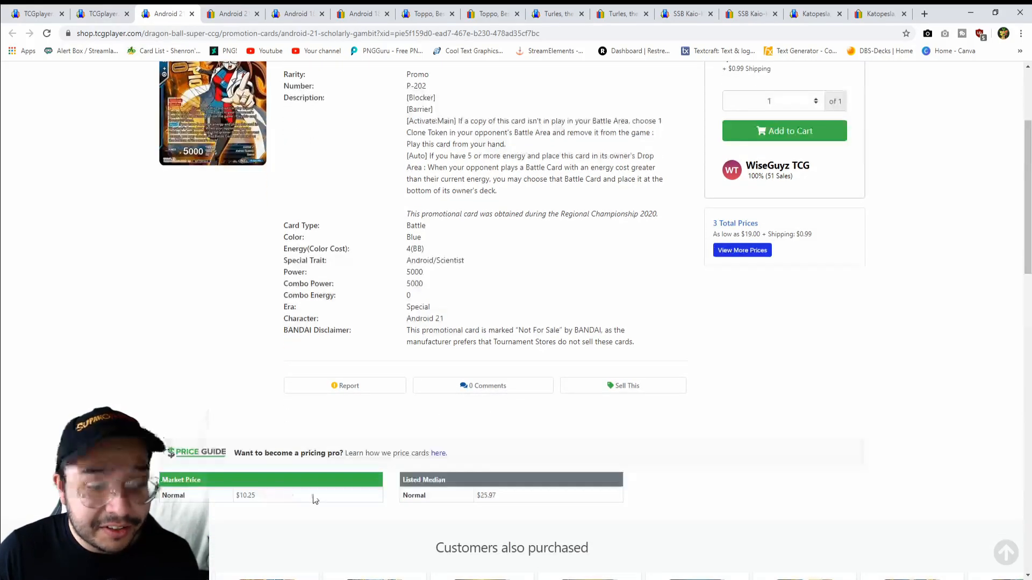
{"action": "scroll", "scroll_direction": "down", "scroll_amount": 3}
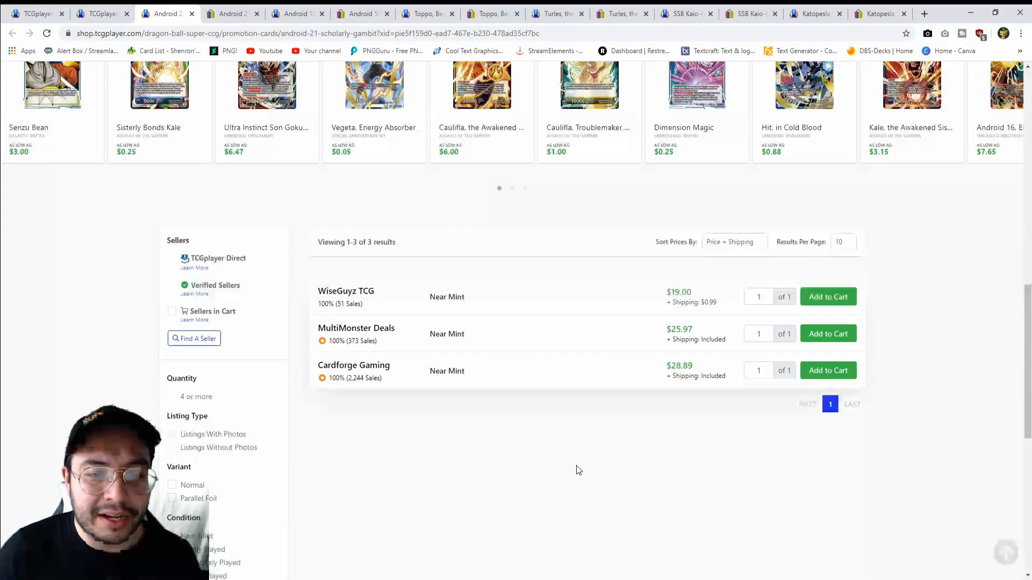
{"action": "scroll", "scroll_direction": "up", "scroll_amount": 3}
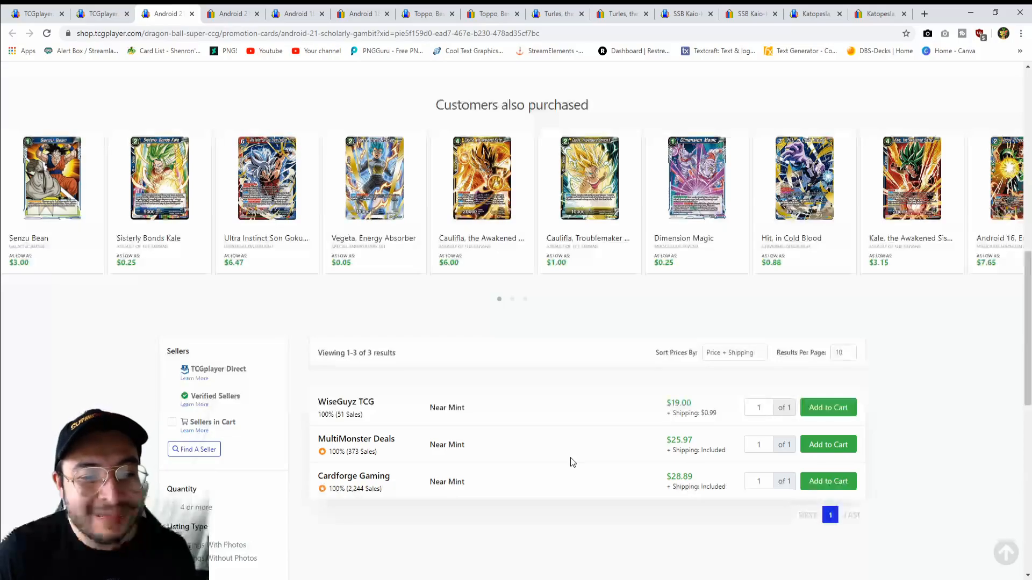
{"action": "scroll", "scroll_direction": "down", "scroll_amount": 3}
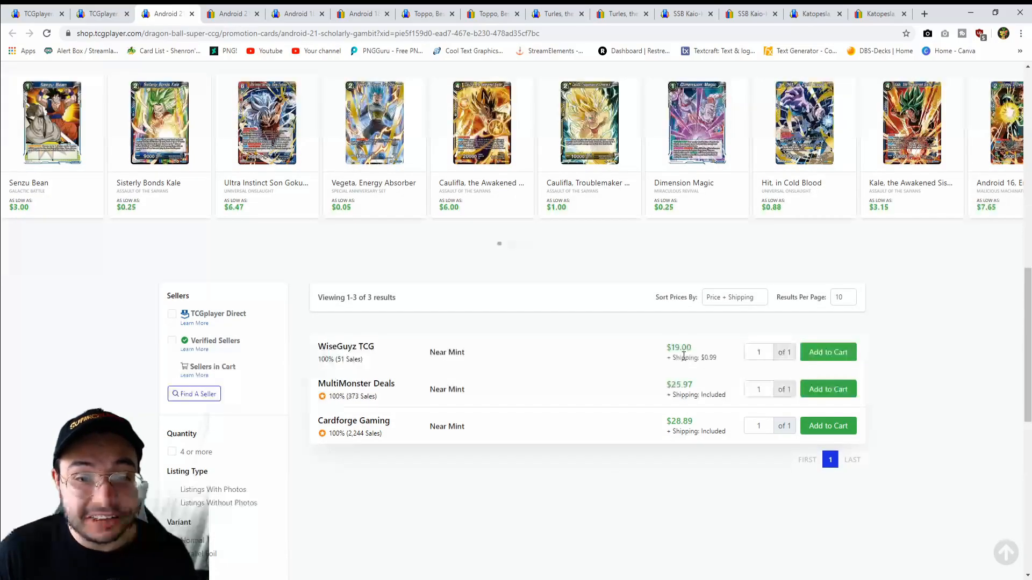
{"action": "scroll", "scroll_direction": "up", "scroll_amount": 3}
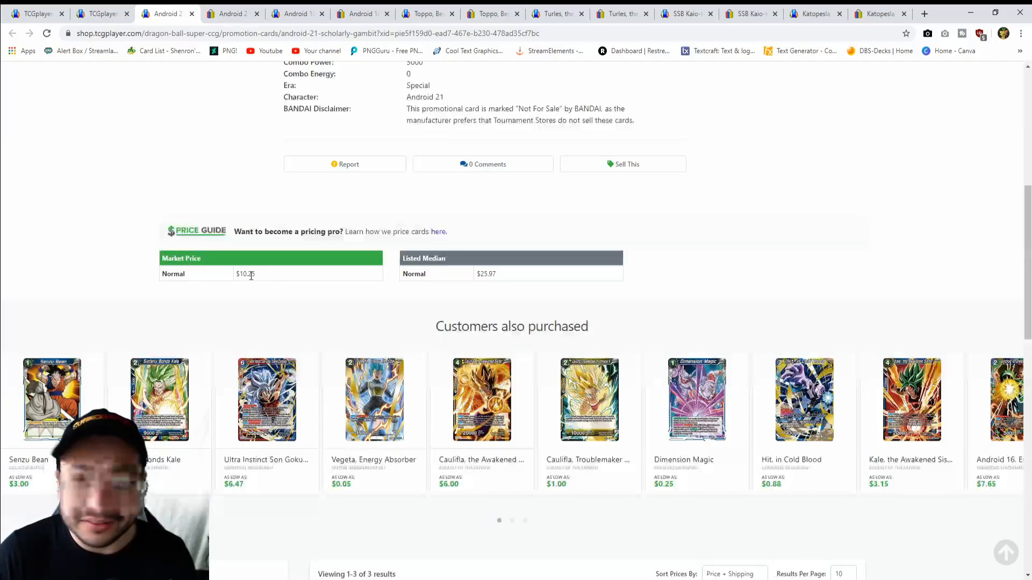
{"action": "mouse_move", "coordinate": [275, 285]}
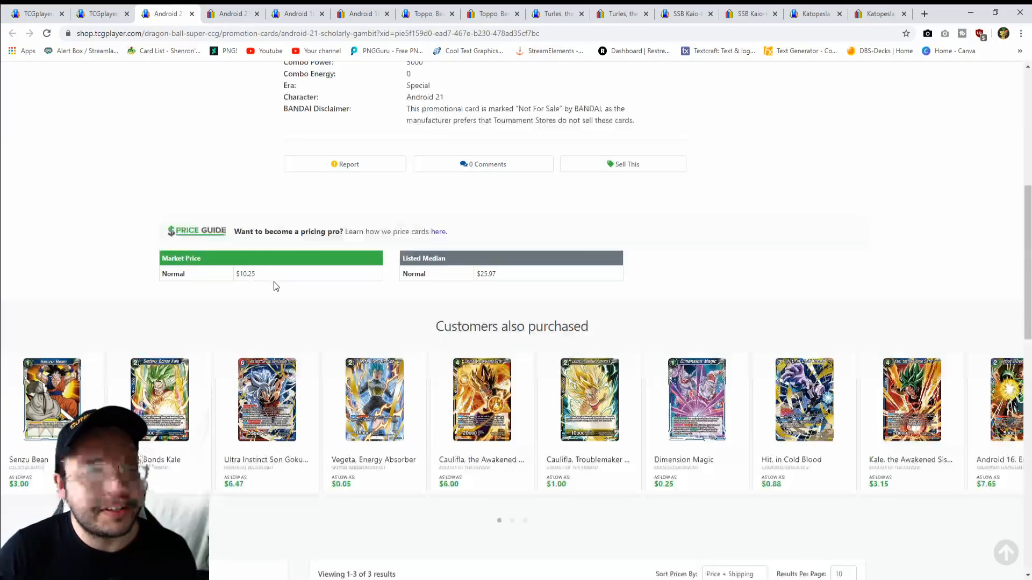
{"action": "scroll", "scroll_direction": "up", "scroll_amount": 3}
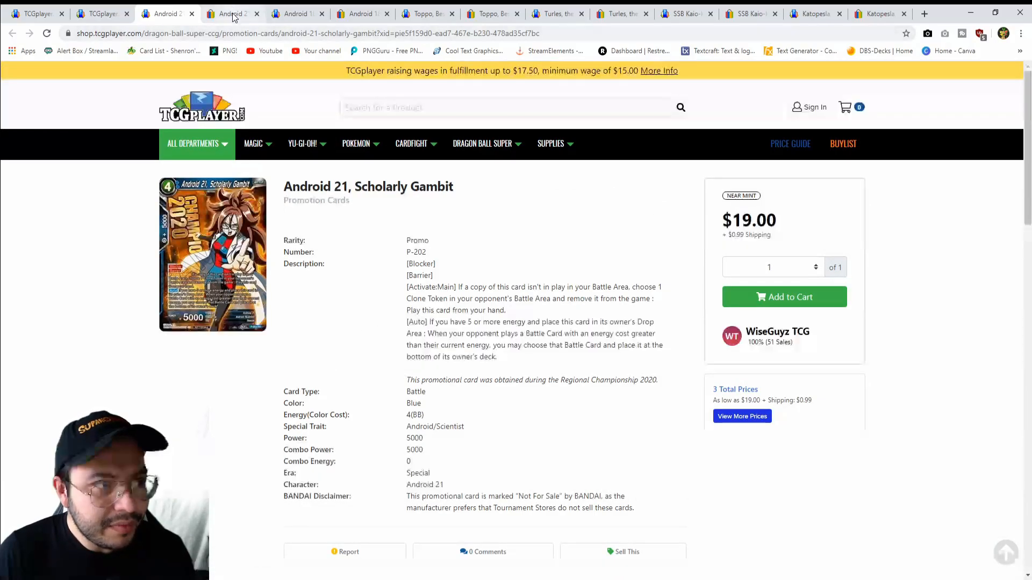
- Browse the eBay Android 21 Scholarly Gambit listings priced $19.78 to $34.99
{"action": "left_click", "coordinate": [230, 12]}
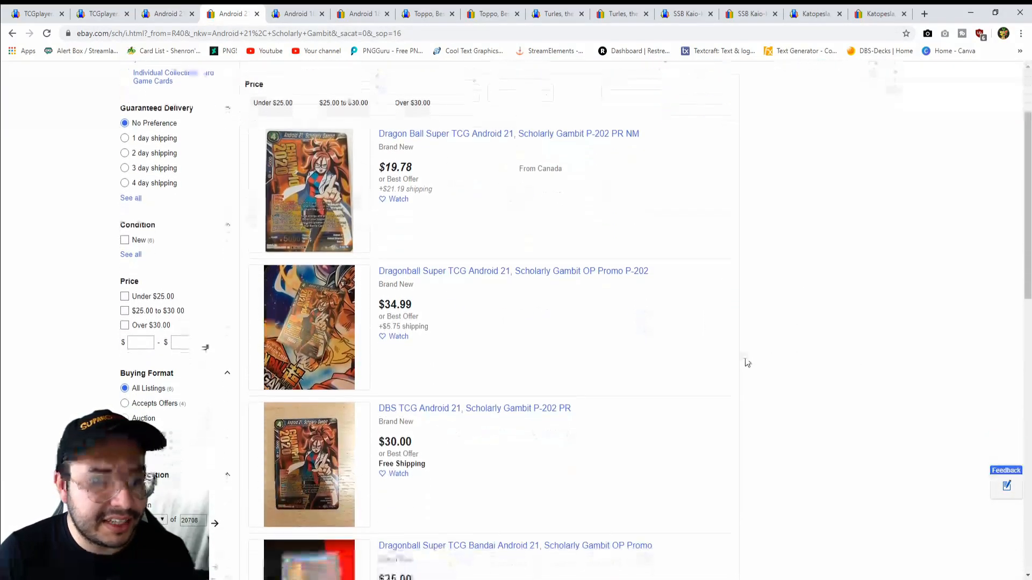
{"action": "scroll", "scroll_direction": "down", "scroll_amount": 3}
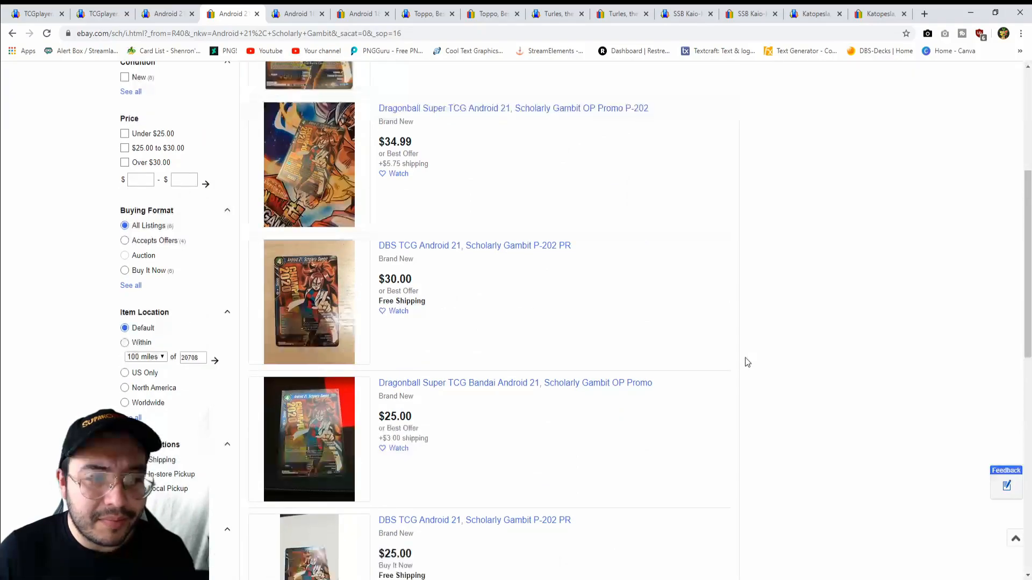
{"action": "scroll", "scroll_direction": "up", "scroll_amount": 3}
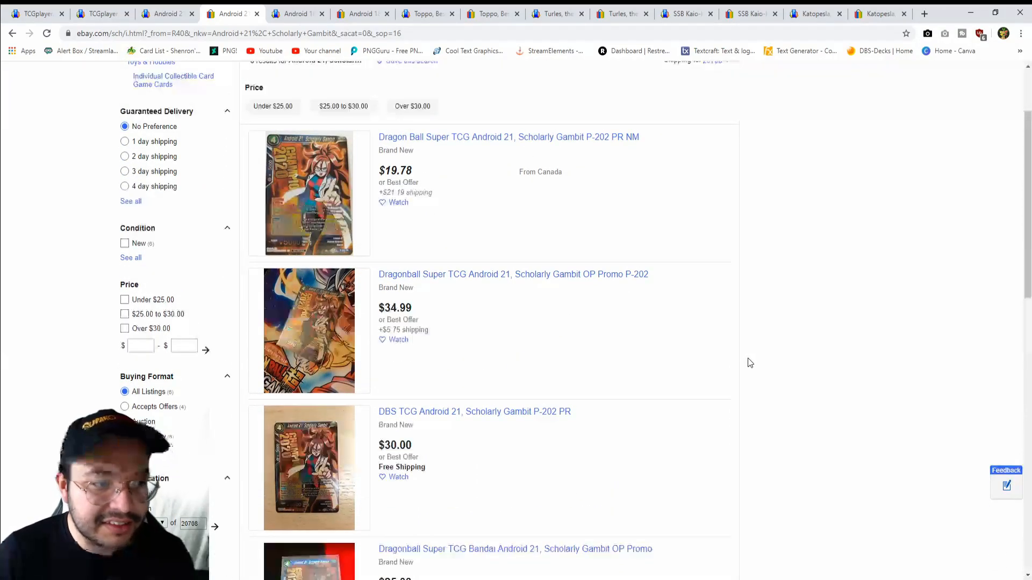
{"action": "scroll", "scroll_direction": "down", "scroll_amount": 3}
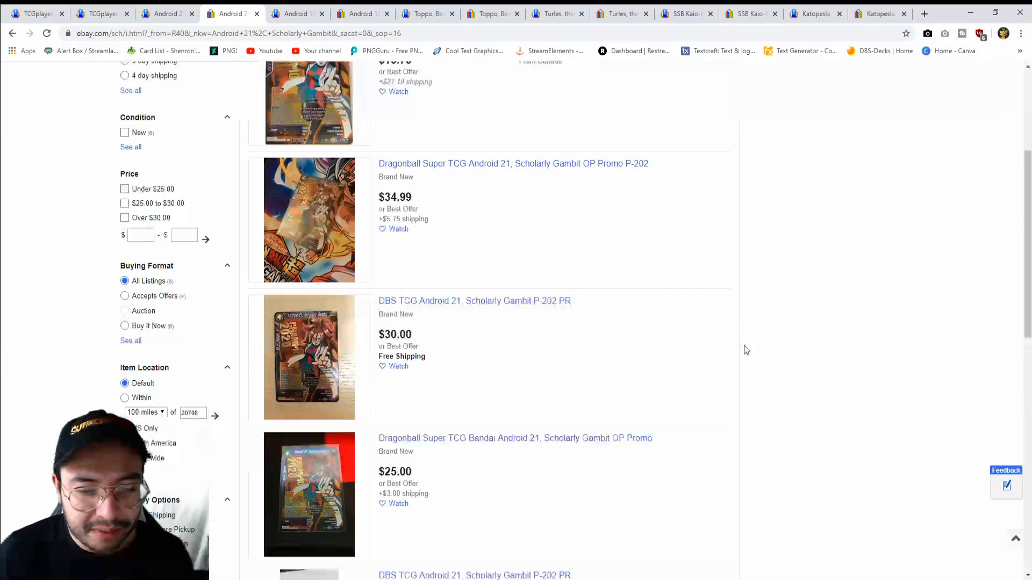
{"action": "scroll", "scroll_direction": "down", "scroll_amount": 3}
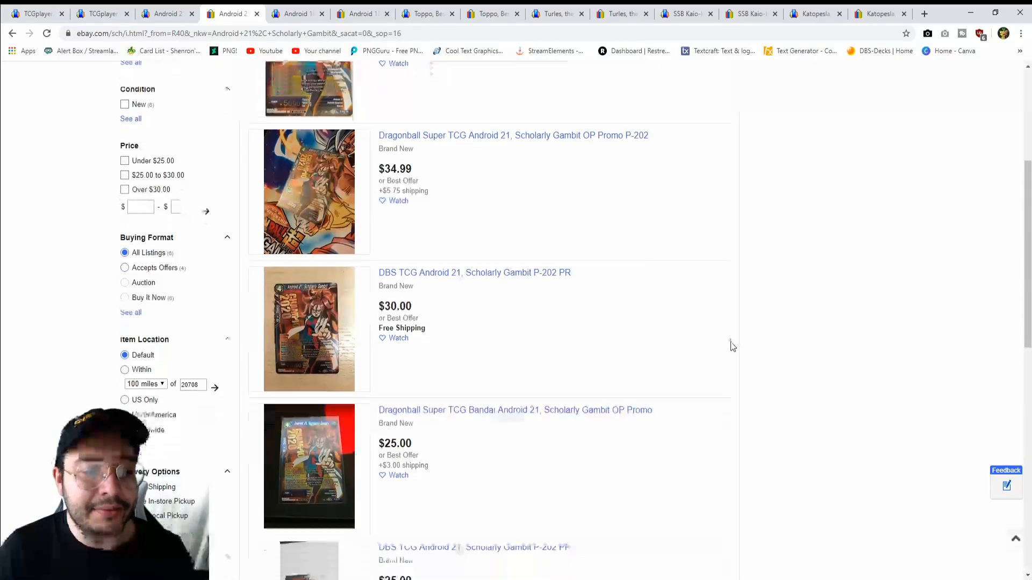
{"action": "scroll", "scroll_direction": "down", "scroll_amount": 3}
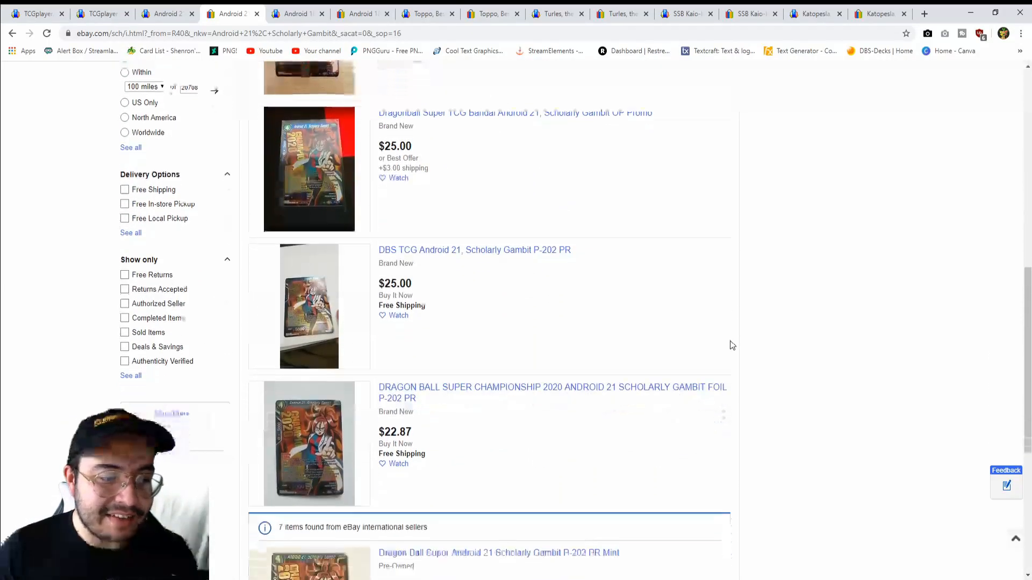
{"action": "scroll", "scroll_direction": "down", "scroll_amount": 3}
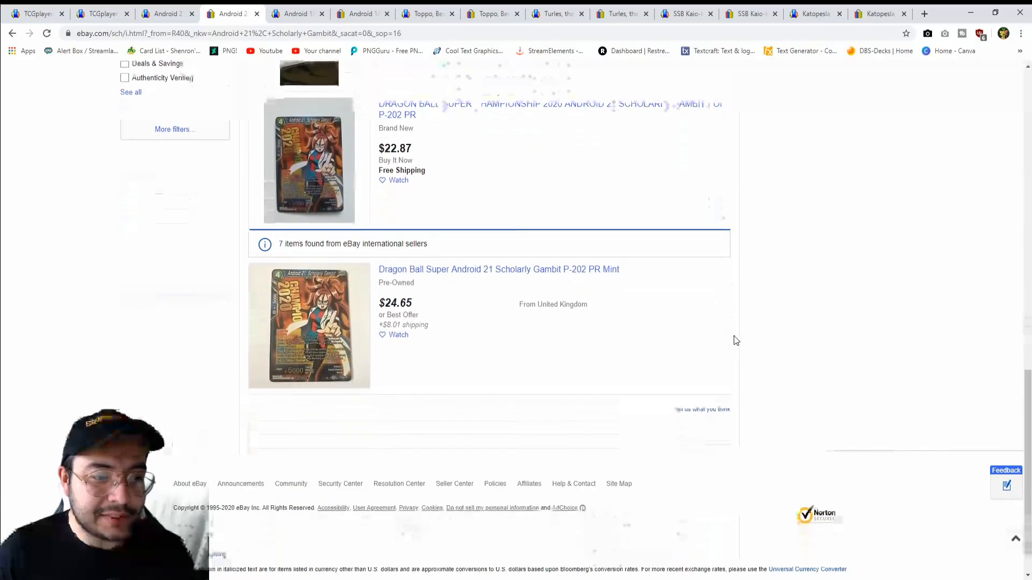
{"action": "scroll", "scroll_direction": "up", "scroll_amount": 3}
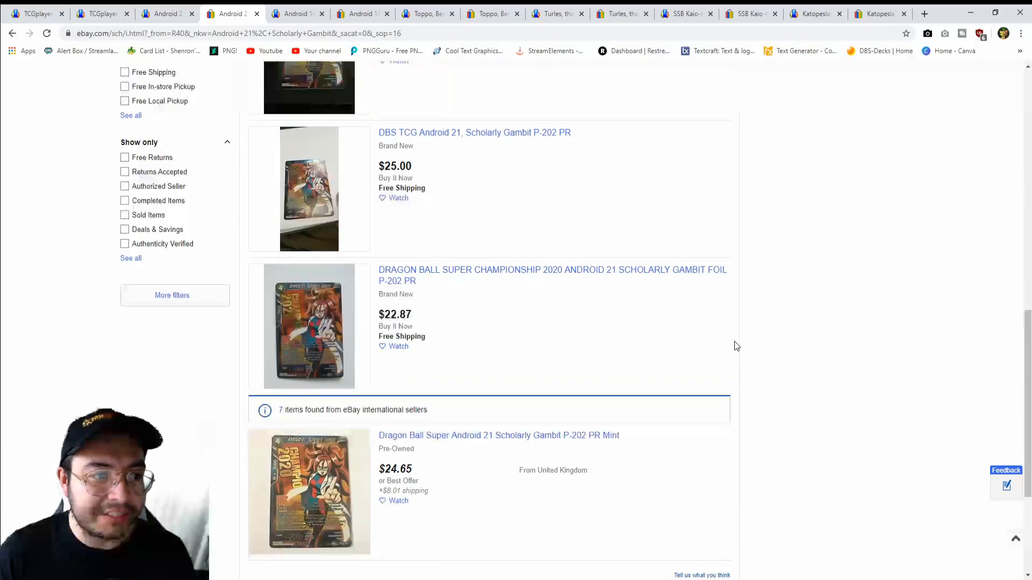
{"action": "scroll", "scroll_direction": "up", "scroll_amount": 3}
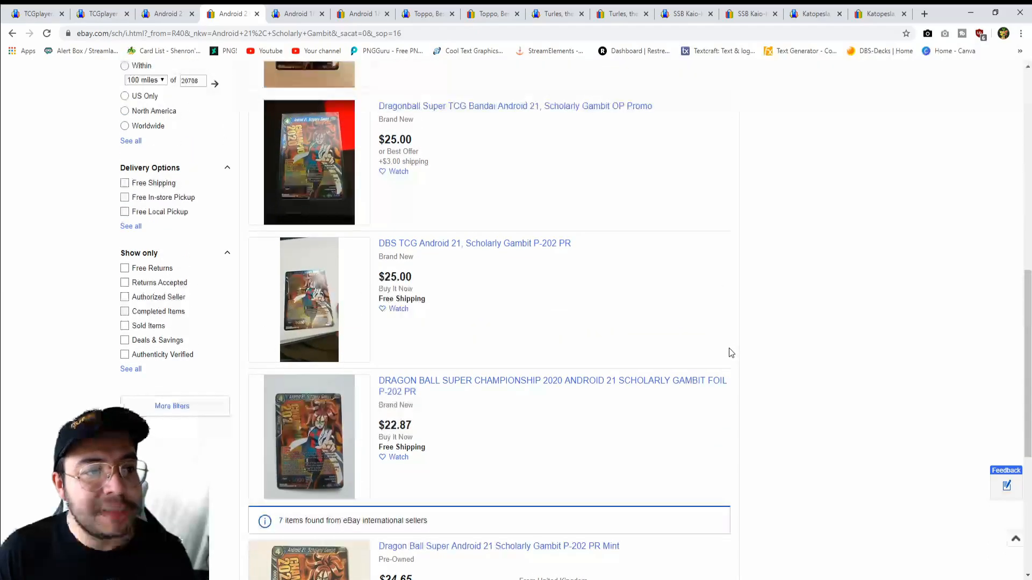
{"action": "scroll", "scroll_direction": "up", "scroll_amount": 3}
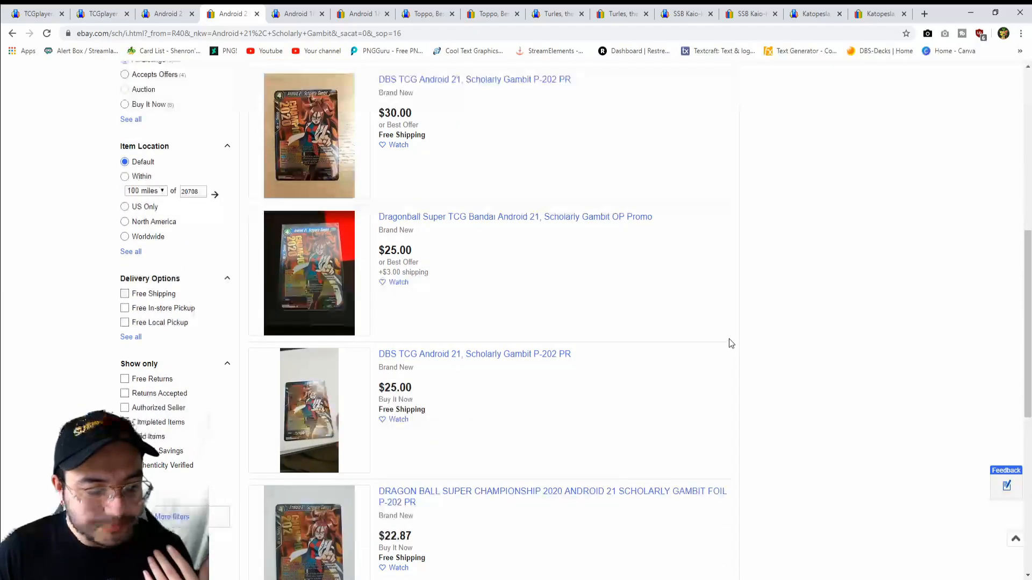
{"action": "scroll", "scroll_direction": "up", "scroll_amount": 3}
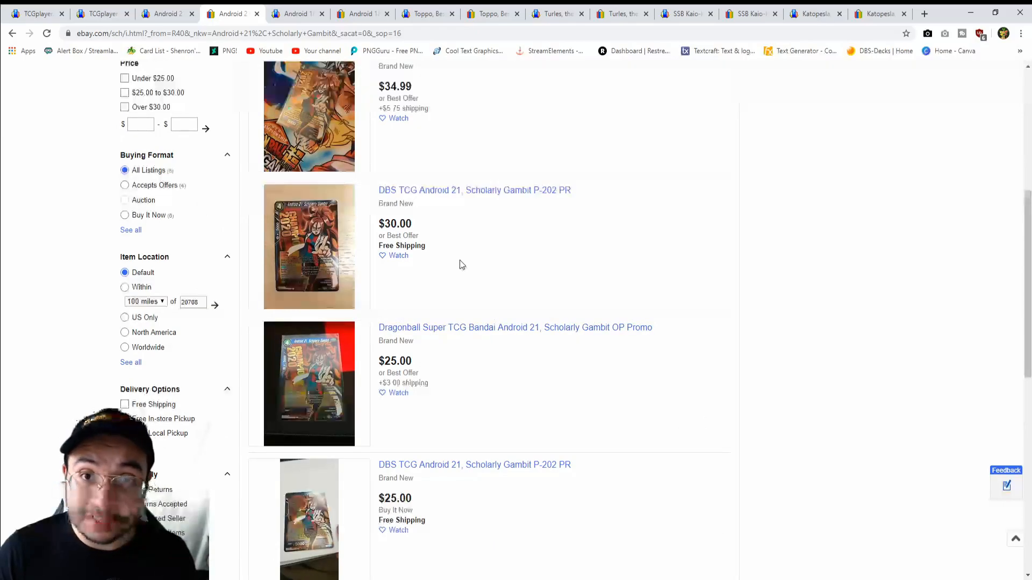
{"action": "mouse_move", "coordinate": [508, 304]}
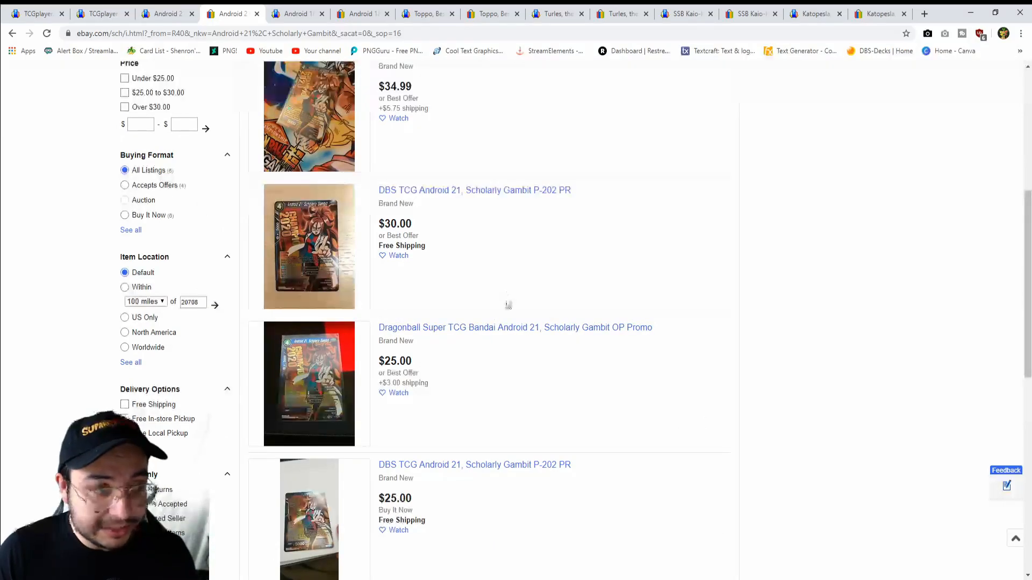
{"action": "scroll", "scroll_direction": "up", "scroll_amount": 3}
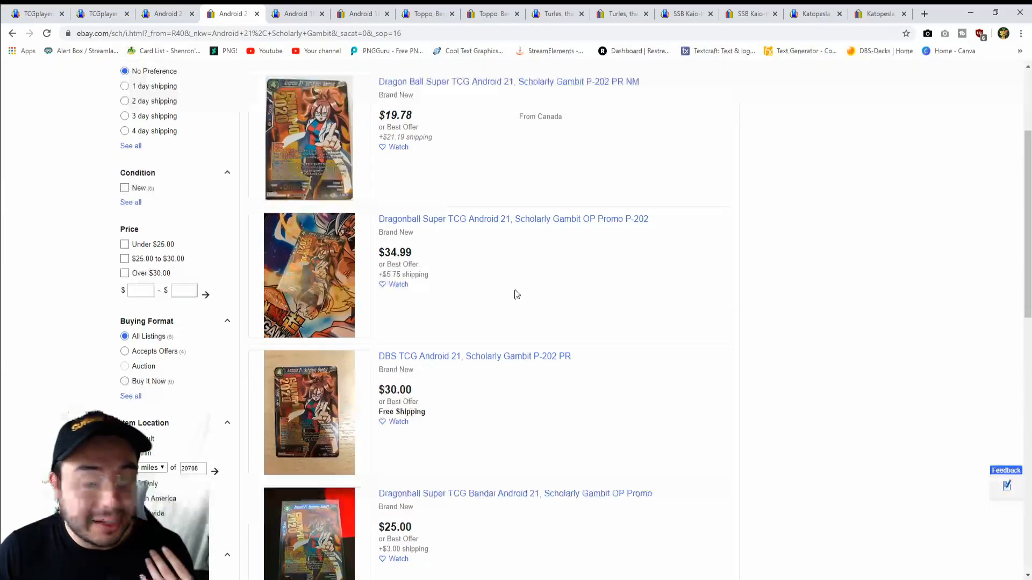
{"action": "scroll", "scroll_direction": "up", "scroll_amount": 3}
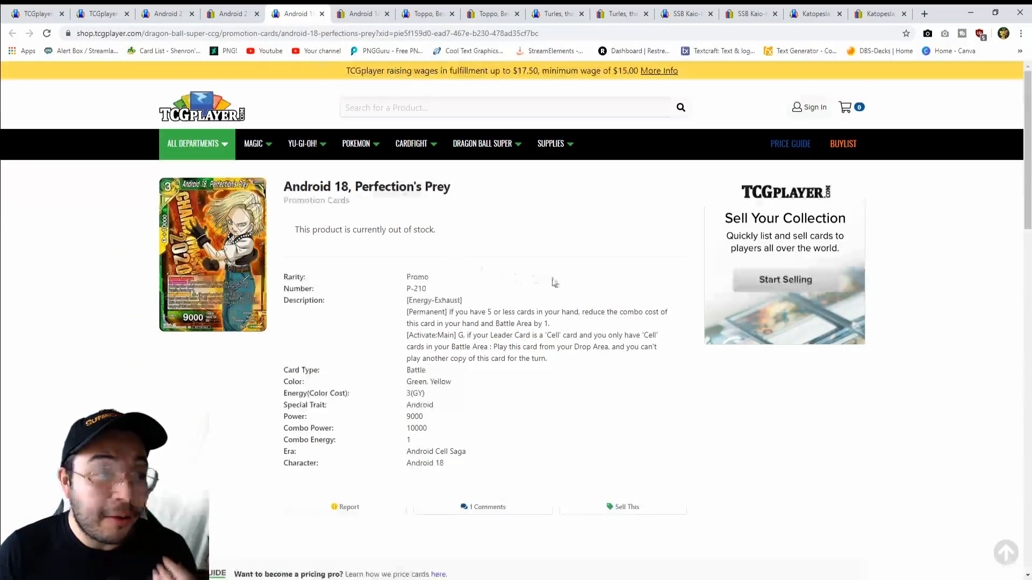
{"action": "mouse_move", "coordinate": [574, 309]}
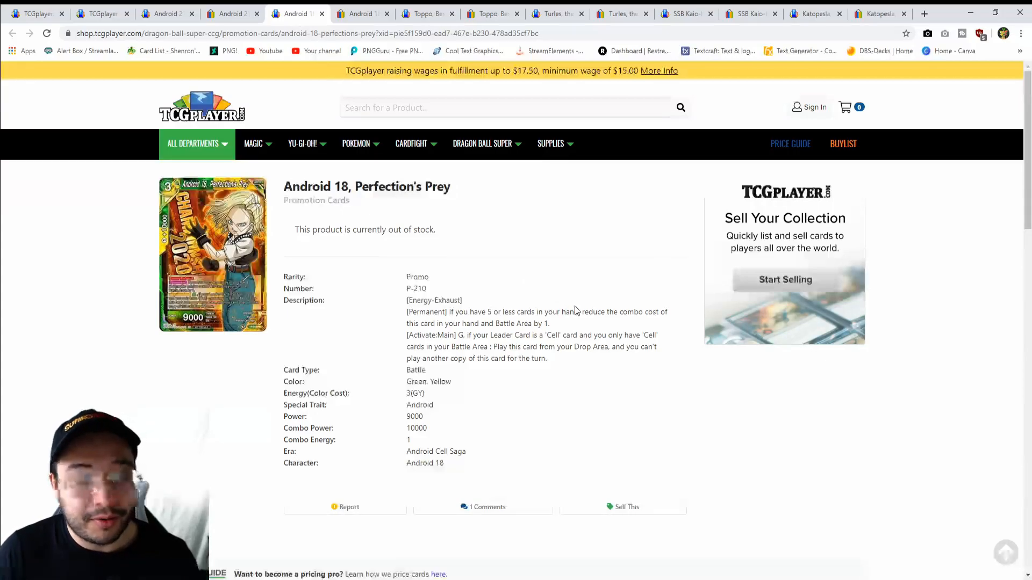
- Check Android 18, Perfection's Prey price guide at $26.57, then move to its eBay results
{"action": "scroll", "scroll_direction": "down", "scroll_amount": 3}
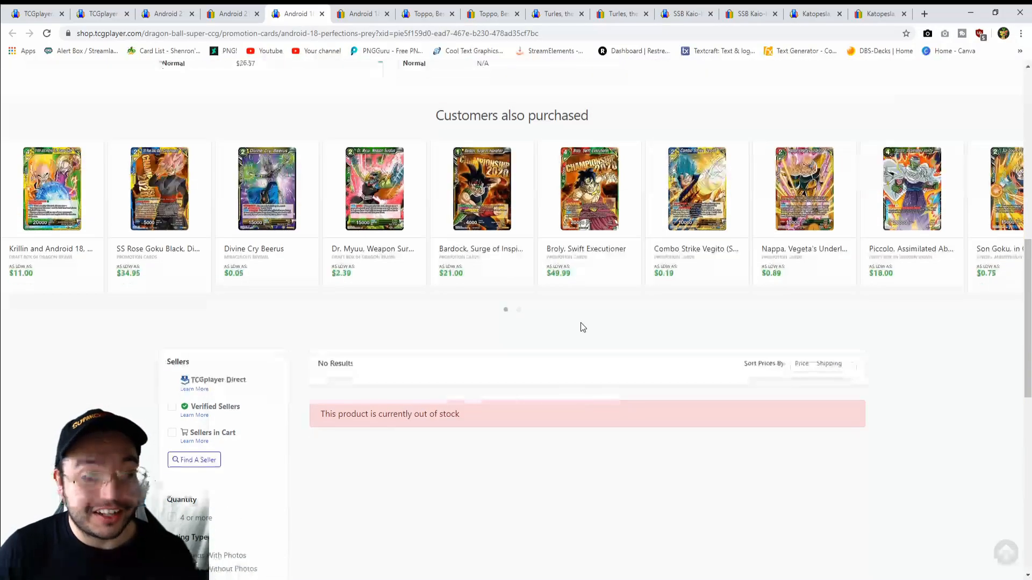
{"action": "mouse_move", "coordinate": [581, 323]}
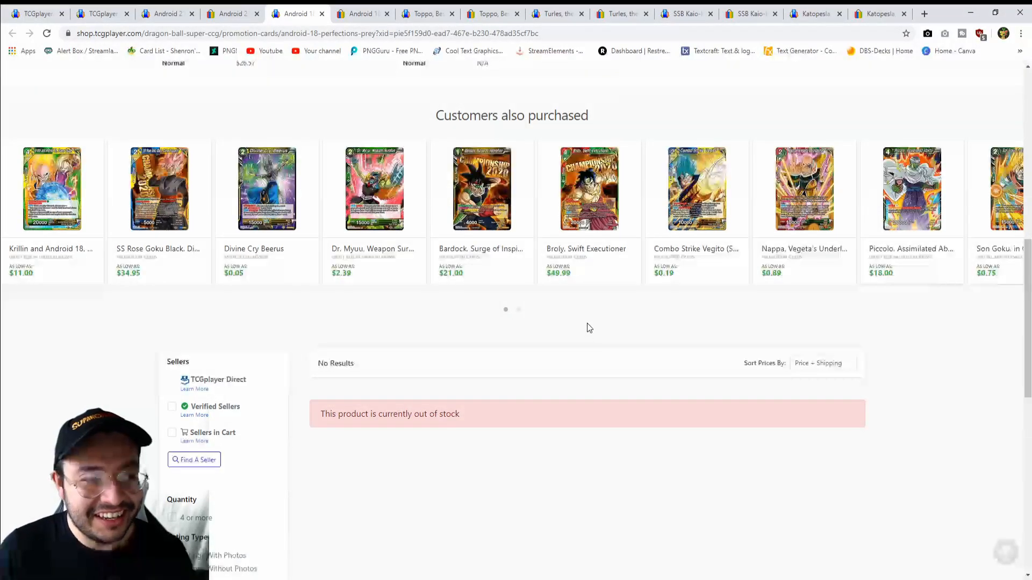
{"action": "mouse_move", "coordinate": [574, 375]}
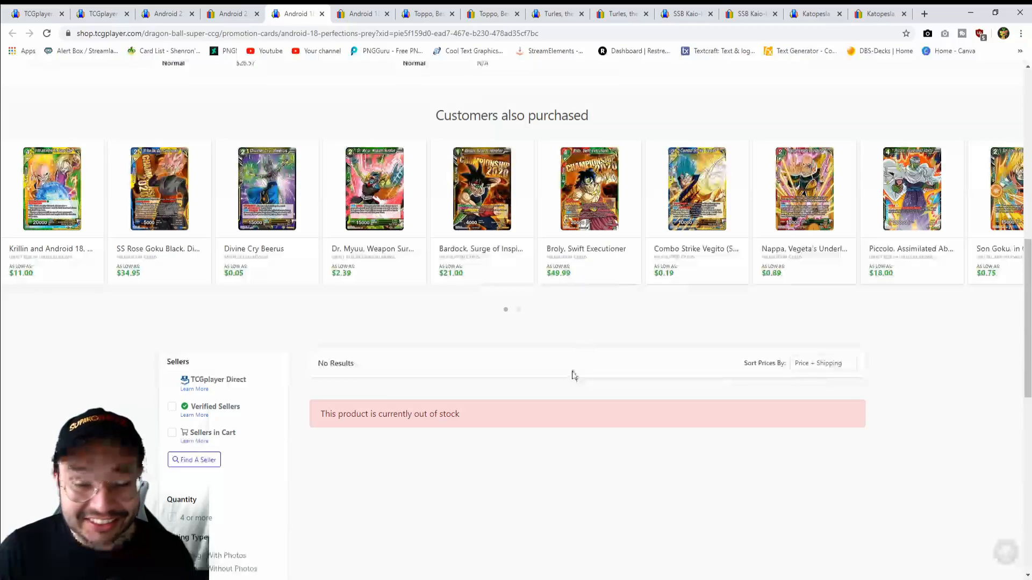
{"action": "mouse_move", "coordinate": [563, 385]}
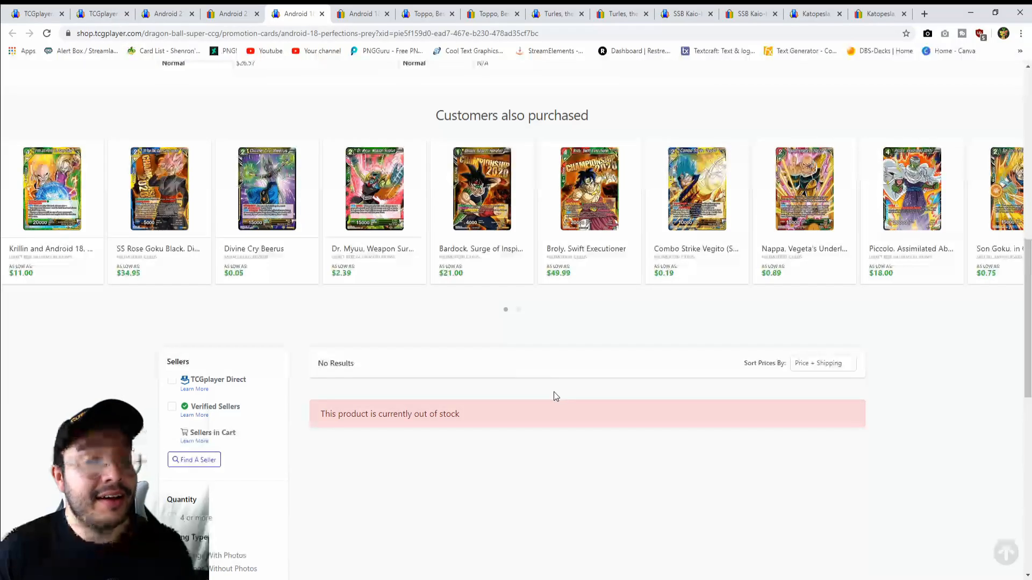
{"action": "scroll", "scroll_direction": "up", "scroll_amount": 3}
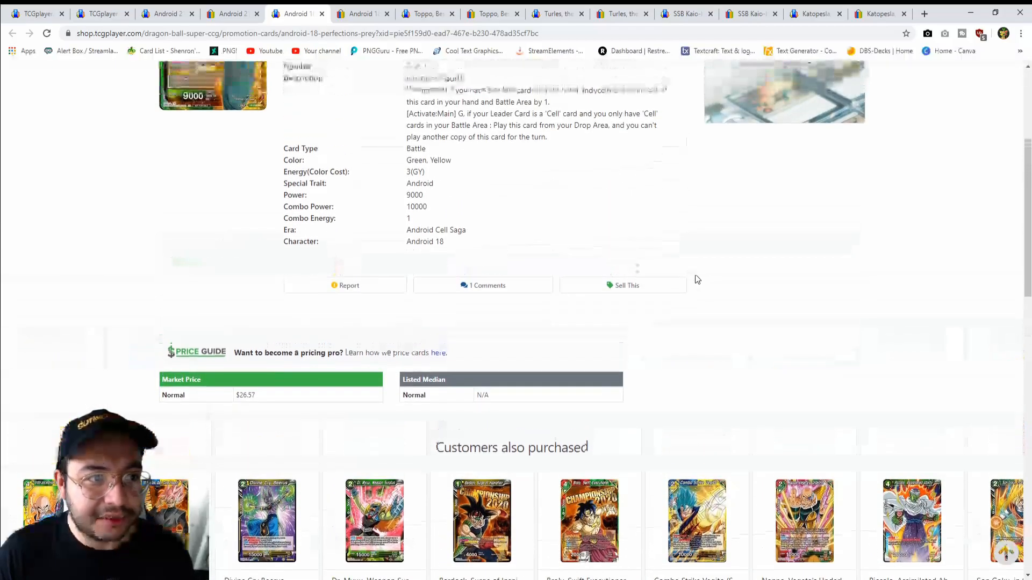
{"action": "scroll", "scroll_direction": "up", "scroll_amount": 3}
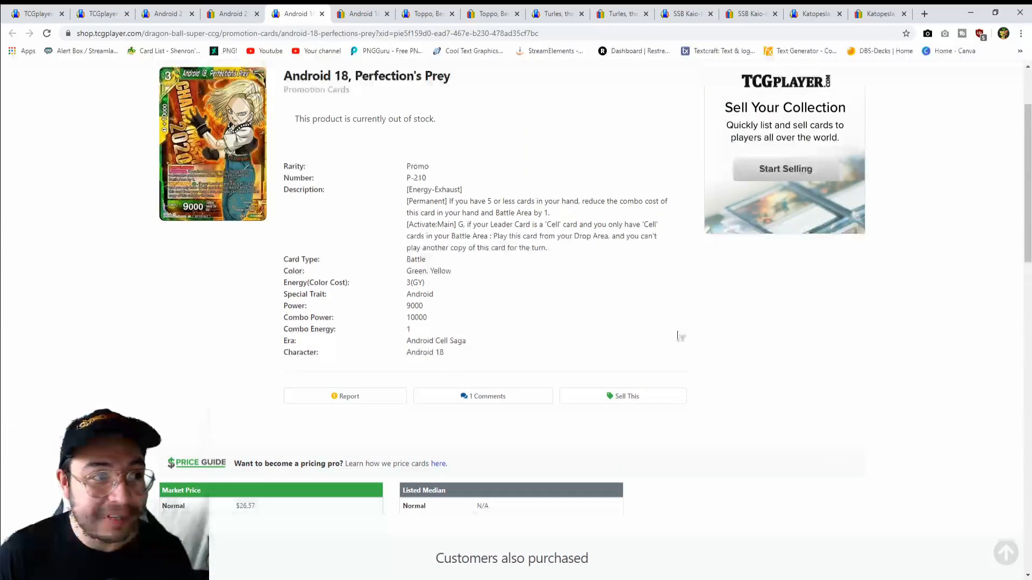
{"action": "mouse_move", "coordinate": [561, 297]}
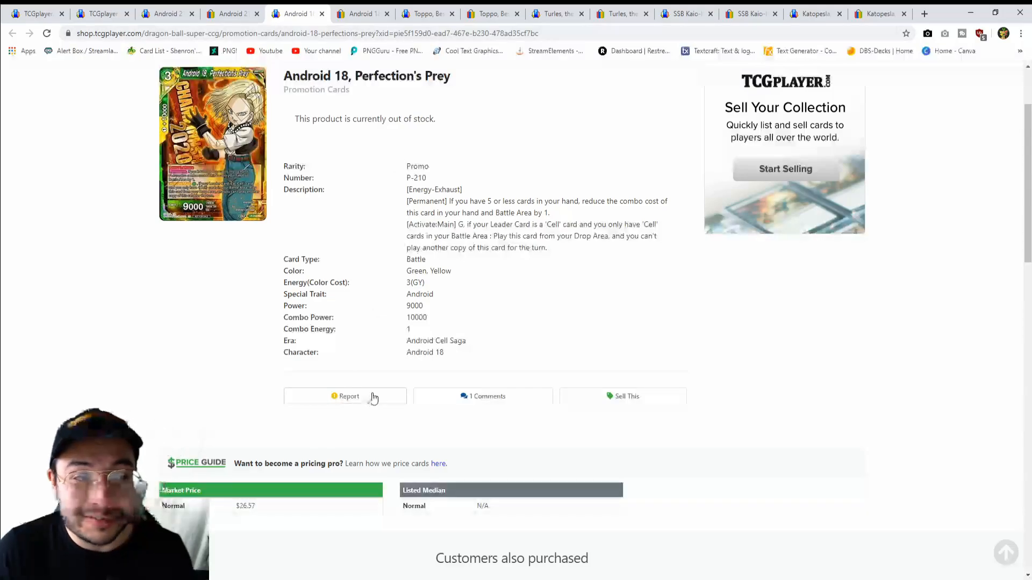
{"action": "left_click", "coordinate": [360, 13]}
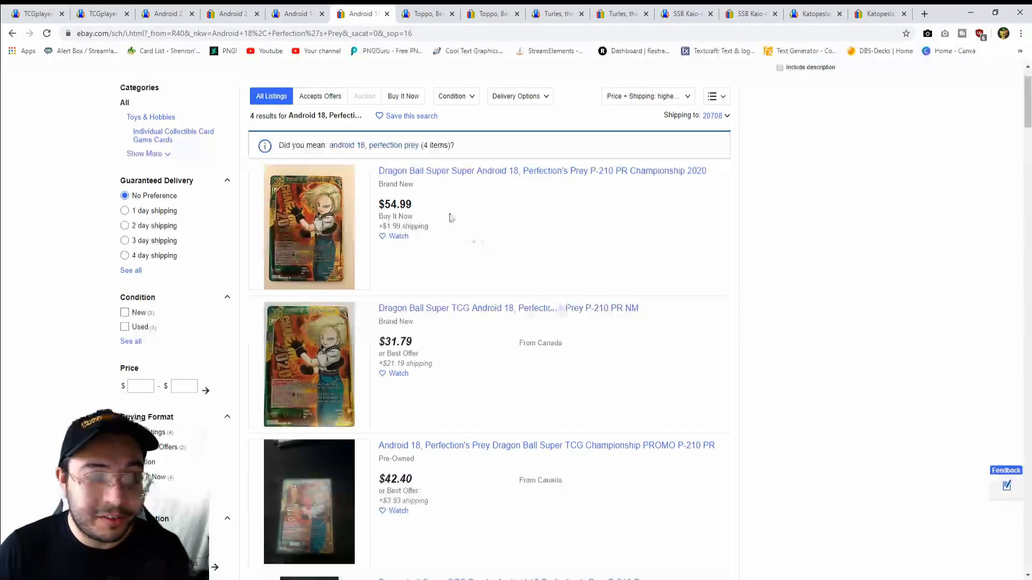
- Browse the four eBay Android 18 listings from $31.79 to $54.99, then go to the Toppo TCGplayer page
{"action": "scroll", "scroll_direction": "down", "scroll_amount": 3}
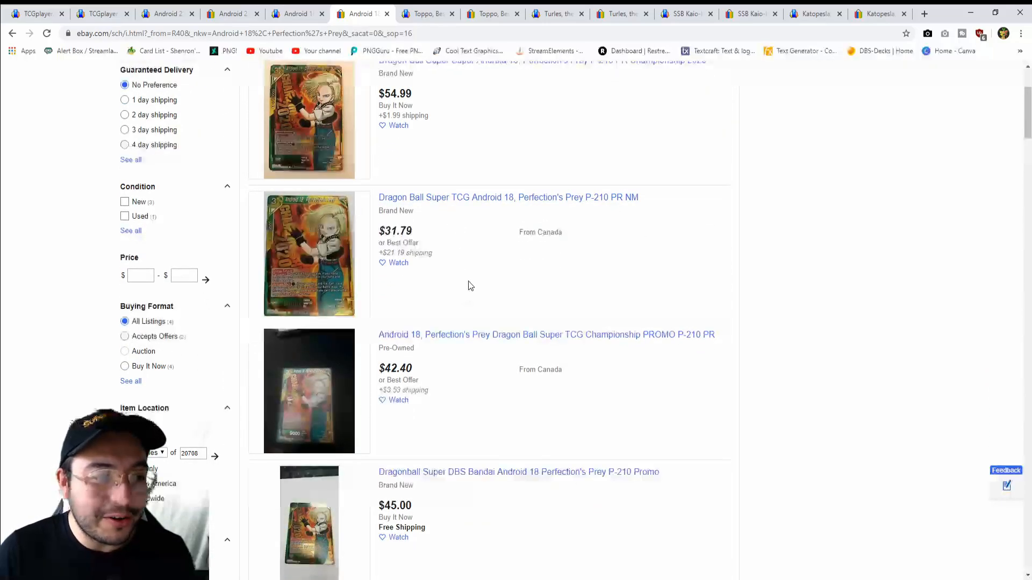
{"action": "scroll", "scroll_direction": "down", "scroll_amount": 3}
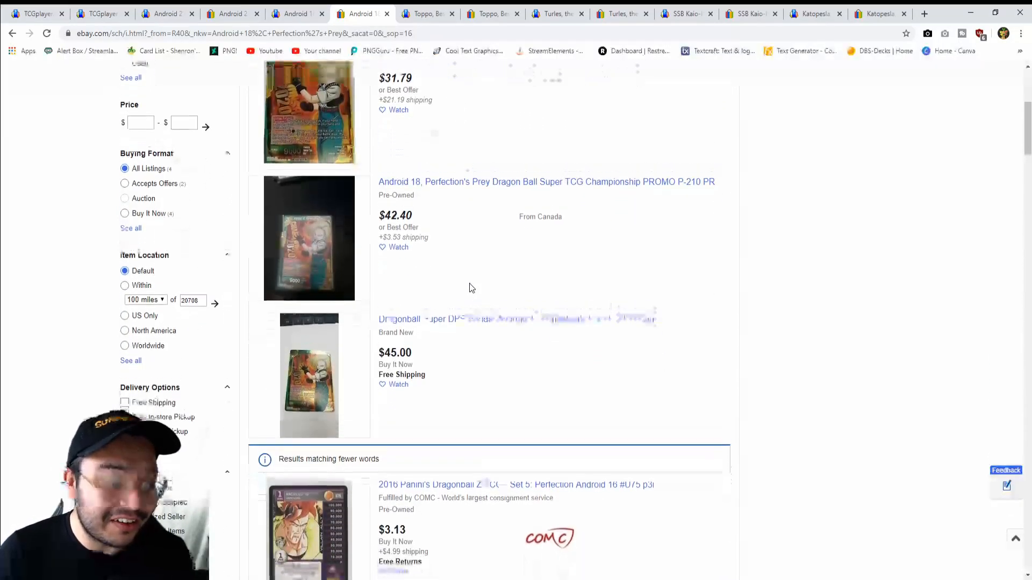
{"action": "scroll", "scroll_direction": "up", "scroll_amount": 3}
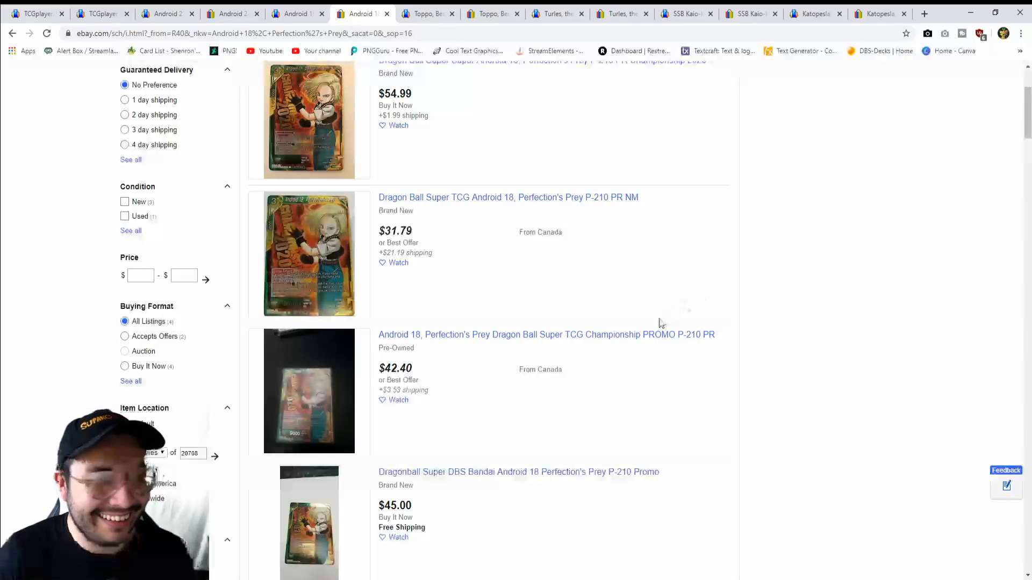
{"action": "scroll", "scroll_direction": "up", "scroll_amount": 3}
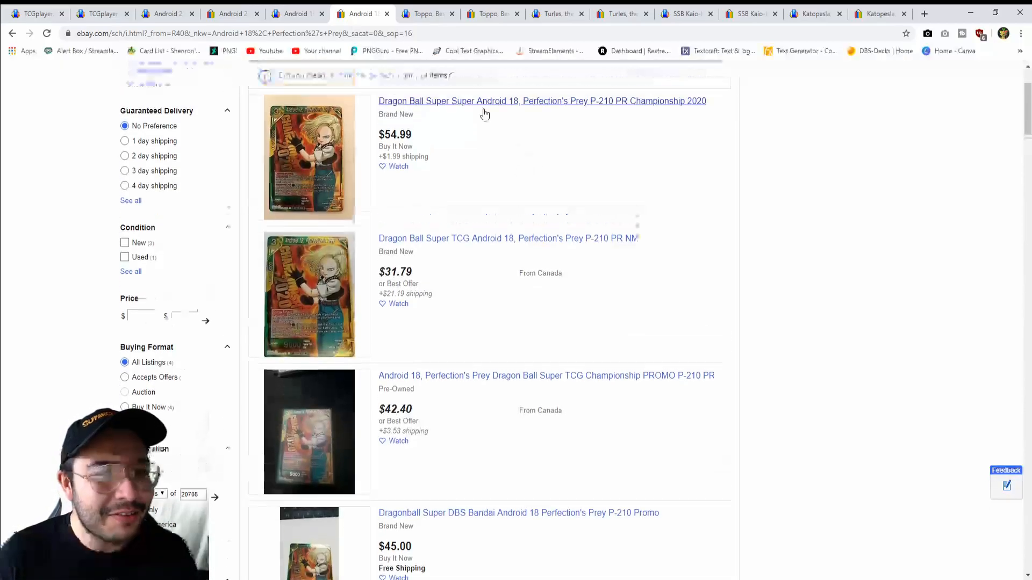
{"action": "scroll", "scroll_direction": "up", "scroll_amount": 3}
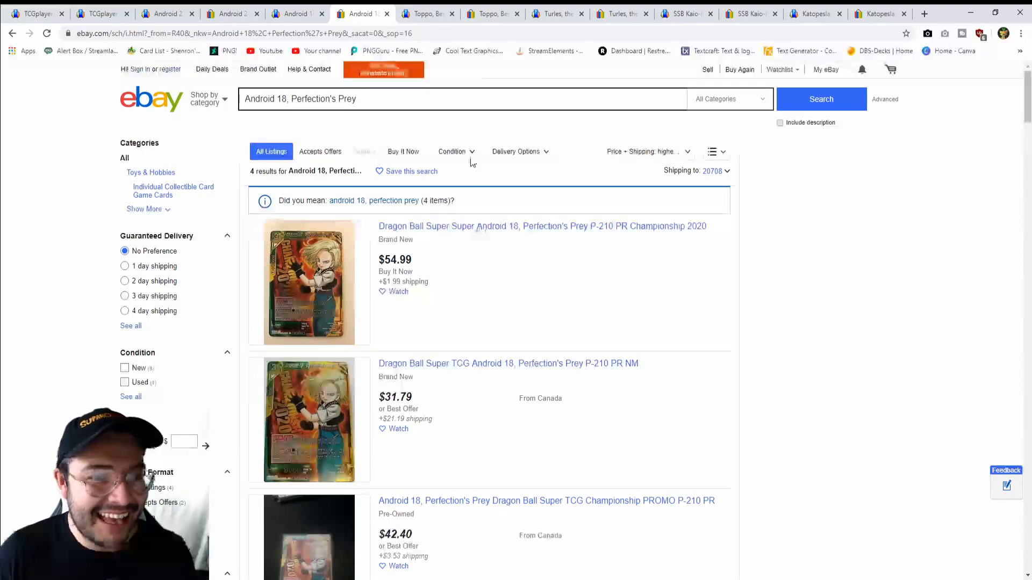
{"action": "left_click", "coordinate": [426, 12]}
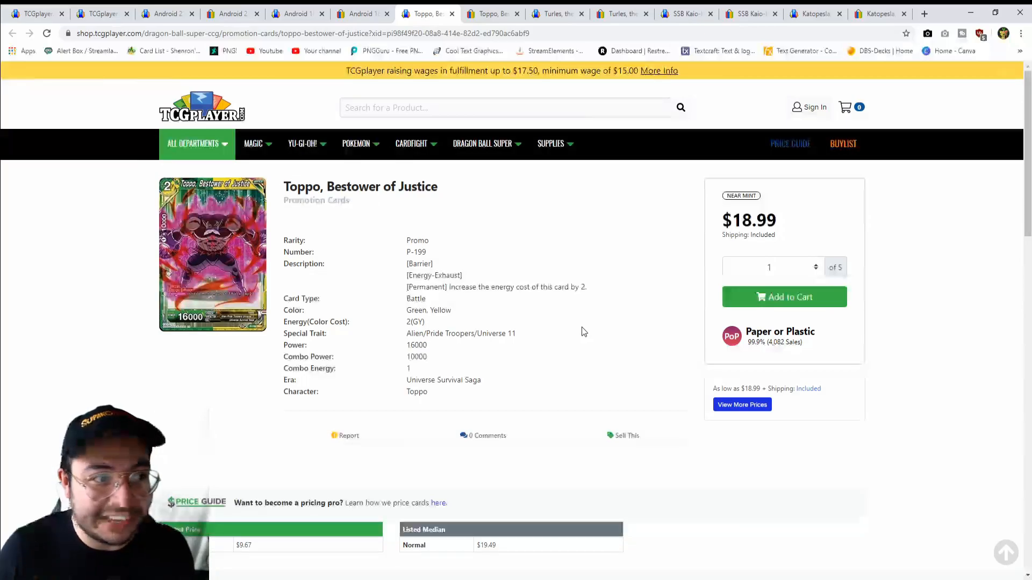
{"action": "mouse_move", "coordinate": [356, 245]}
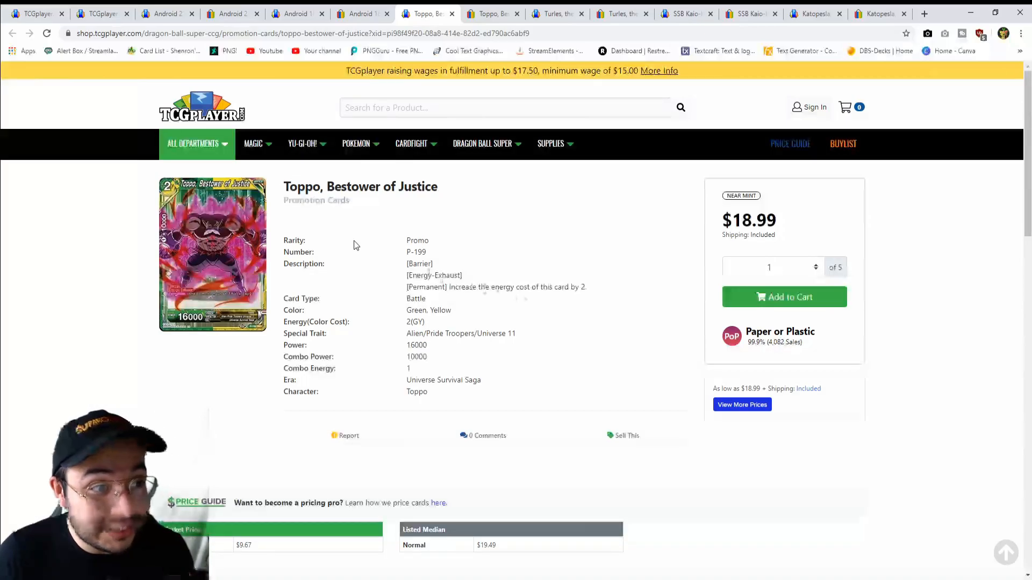
- Review Toppo's $9.67 market price and two Near Mint sellers at $18.99 and $19.99
{"action": "scroll", "scroll_direction": "down", "scroll_amount": 3}
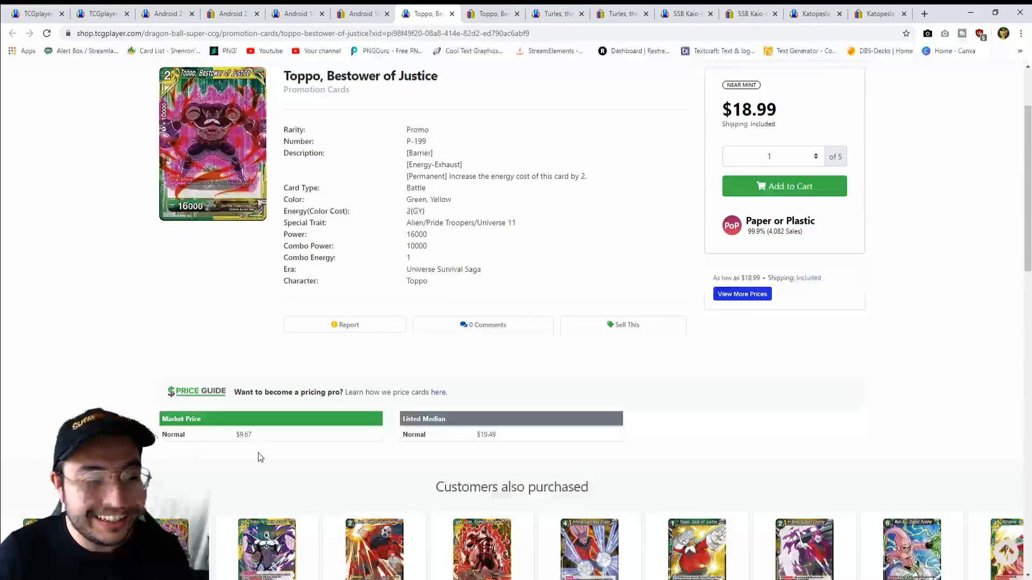
{"action": "mouse_move", "coordinate": [476, 445]}
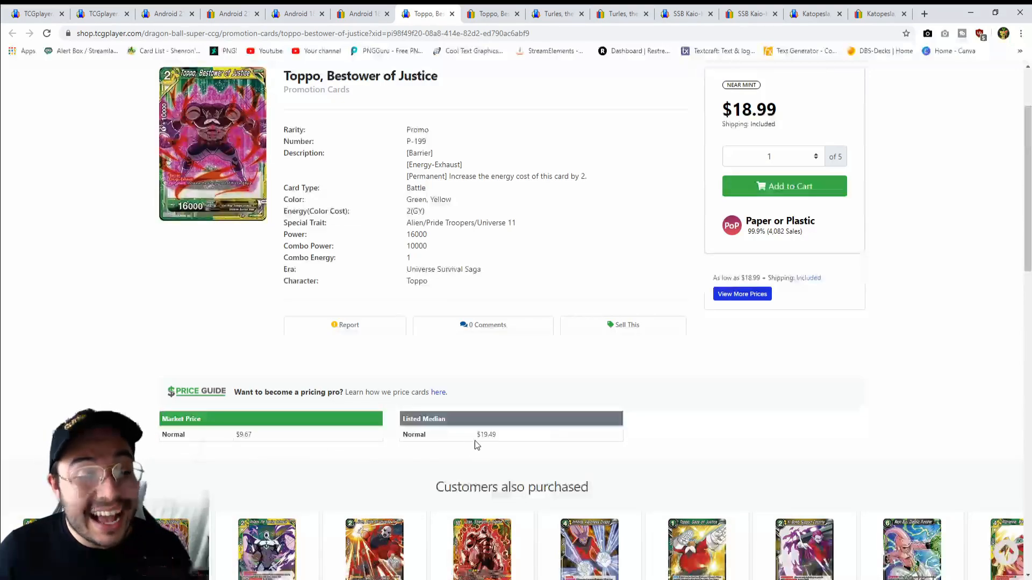
{"action": "scroll", "scroll_direction": "down", "scroll_amount": 3}
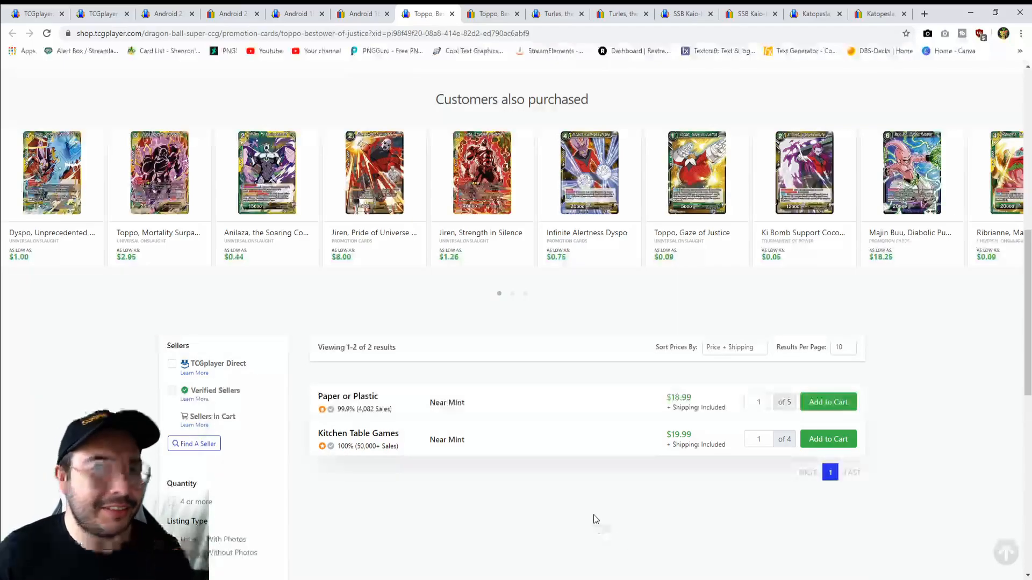
{"action": "mouse_move", "coordinate": [591, 515]}
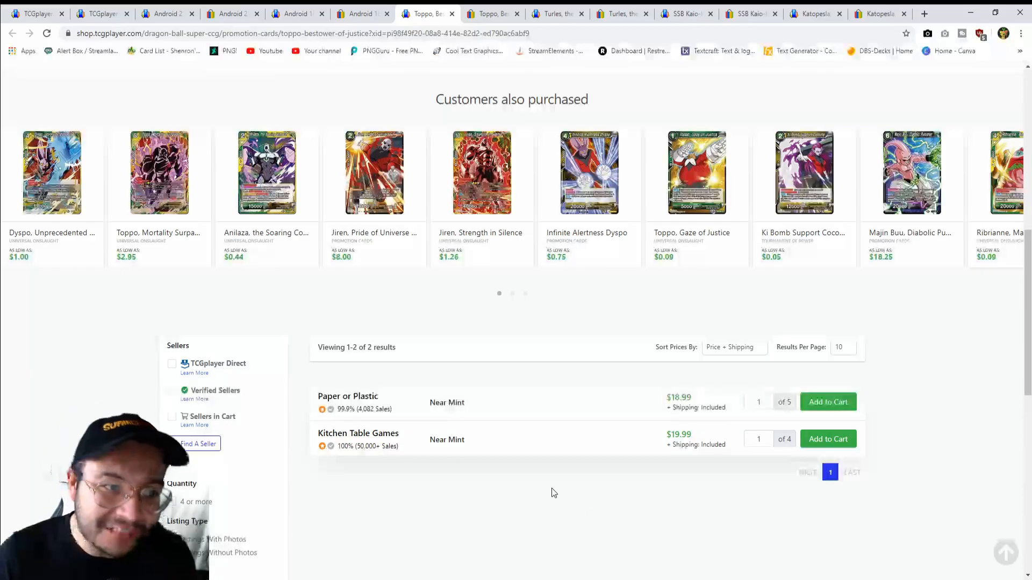
{"action": "scroll", "scroll_direction": "up", "scroll_amount": 3}
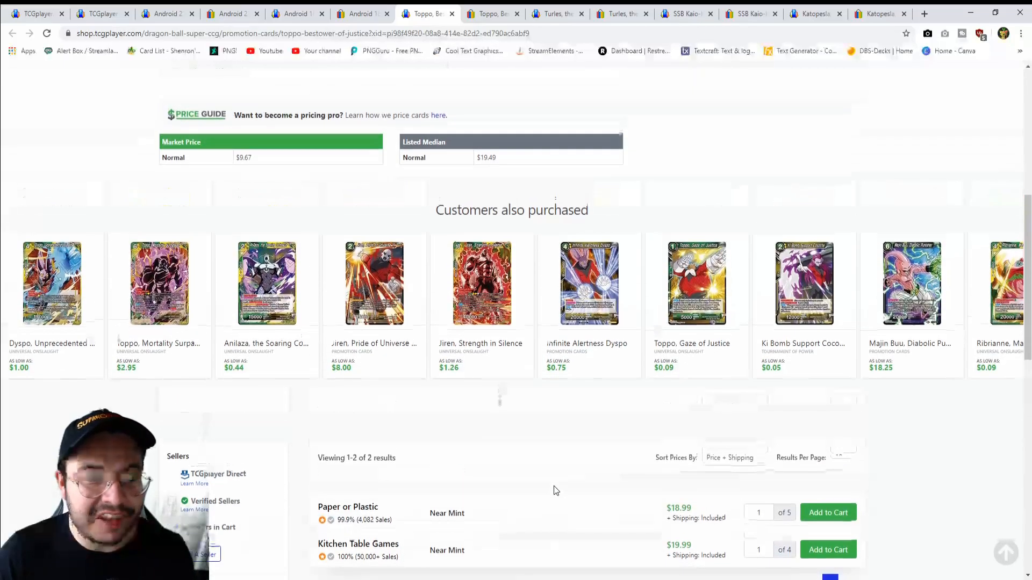
{"action": "scroll", "scroll_direction": "up", "scroll_amount": 3}
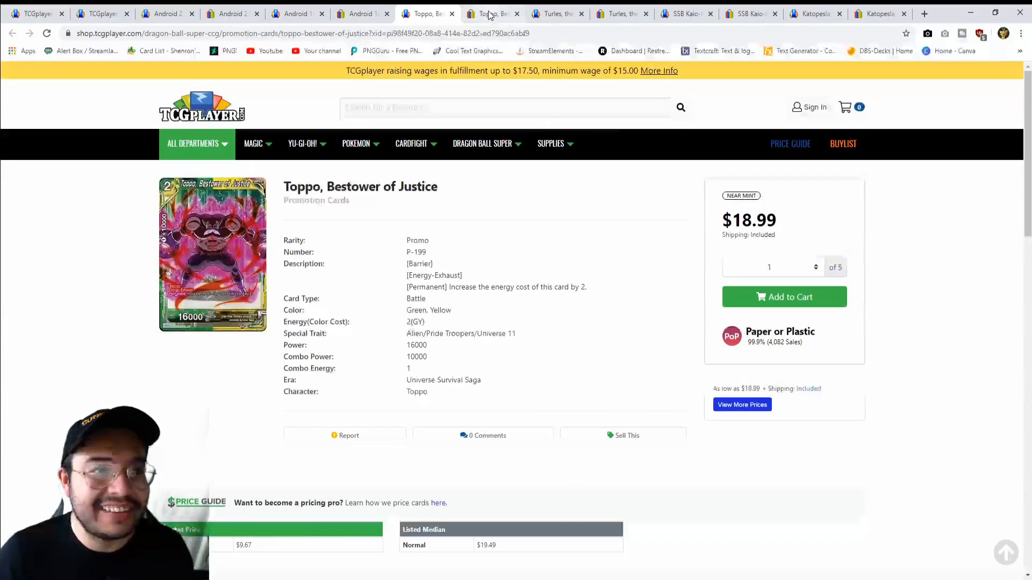
- Compare eBay's five Toppo, Bestower of Justice listings from $17.79 to $55.00, then go to the Turles page
{"action": "left_click", "coordinate": [492, 13]}
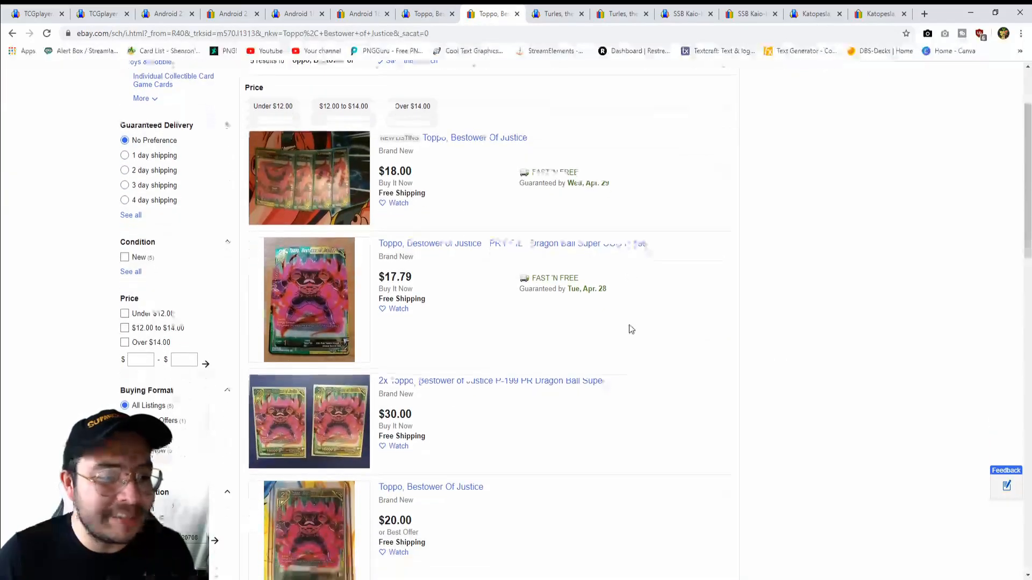
{"action": "scroll", "scroll_direction": "down", "scroll_amount": 3}
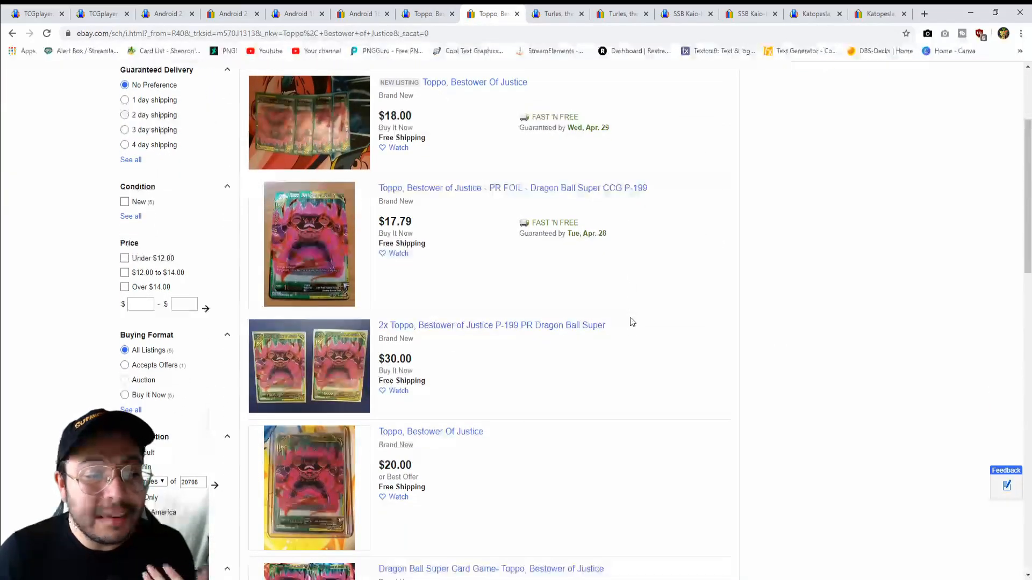
{"action": "scroll", "scroll_direction": "down", "scroll_amount": 3}
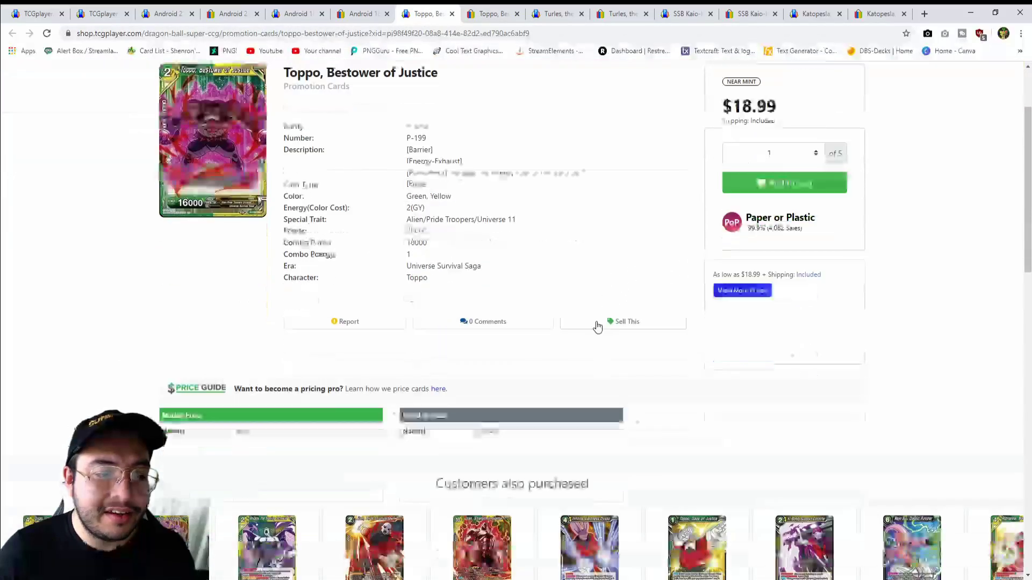
{"action": "scroll", "scroll_direction": "down", "scroll_amount": 3}
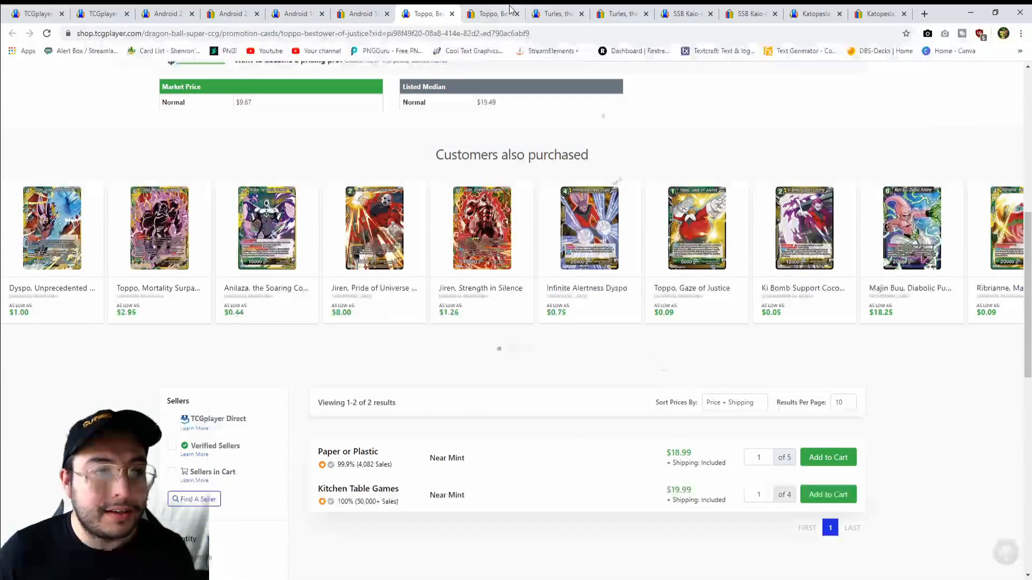
{"action": "left_click", "coordinate": [492, 13]}
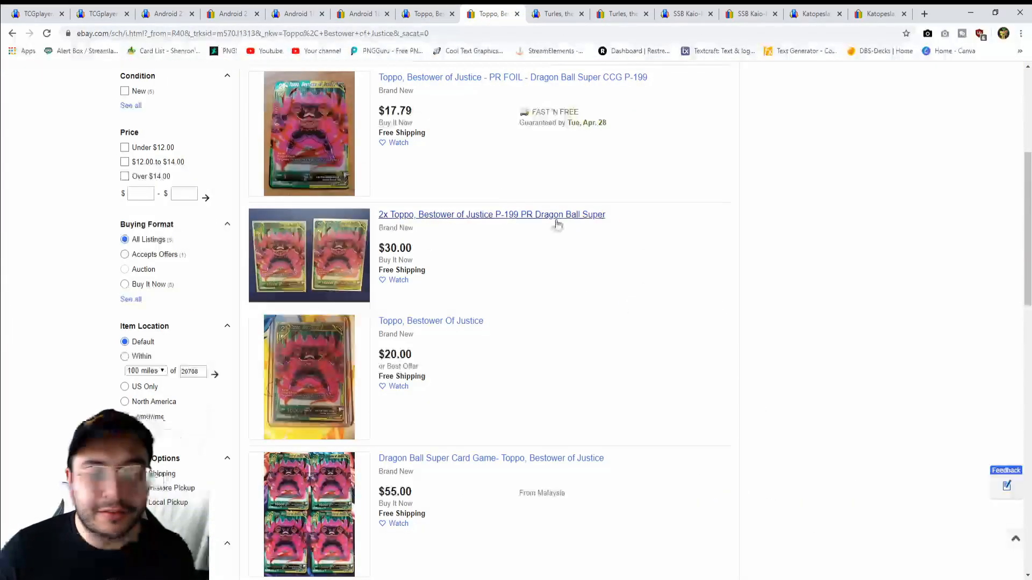
{"action": "mouse_move", "coordinate": [445, 136]}
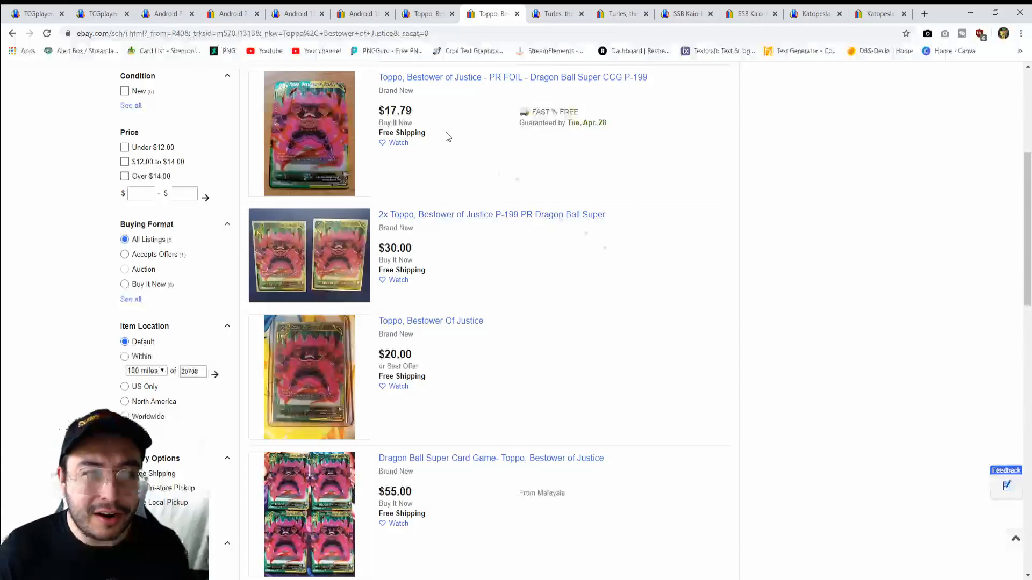
{"action": "scroll", "scroll_direction": "down", "scroll_amount": 3}
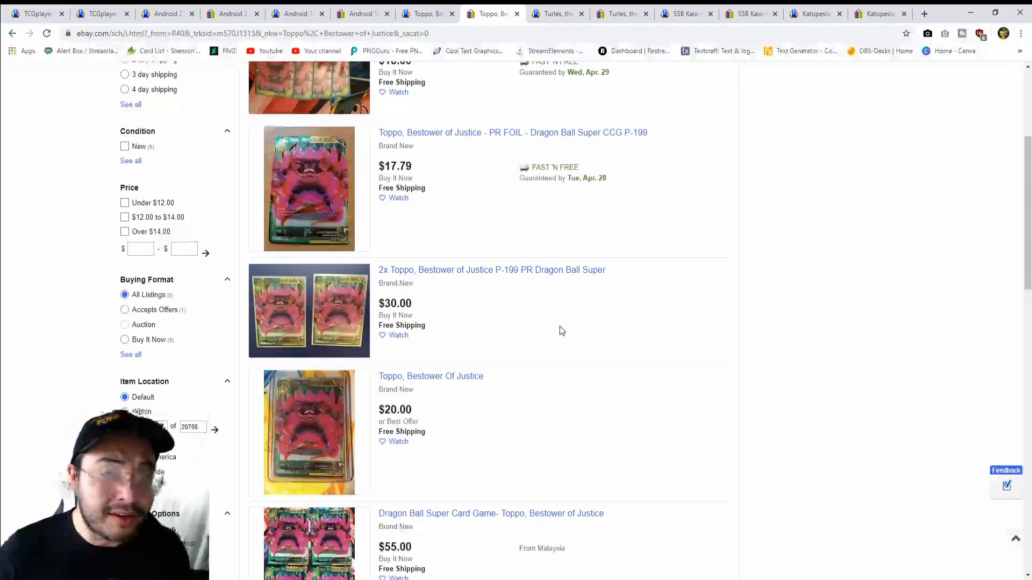
{"action": "scroll", "scroll_direction": "up", "scroll_amount": 3}
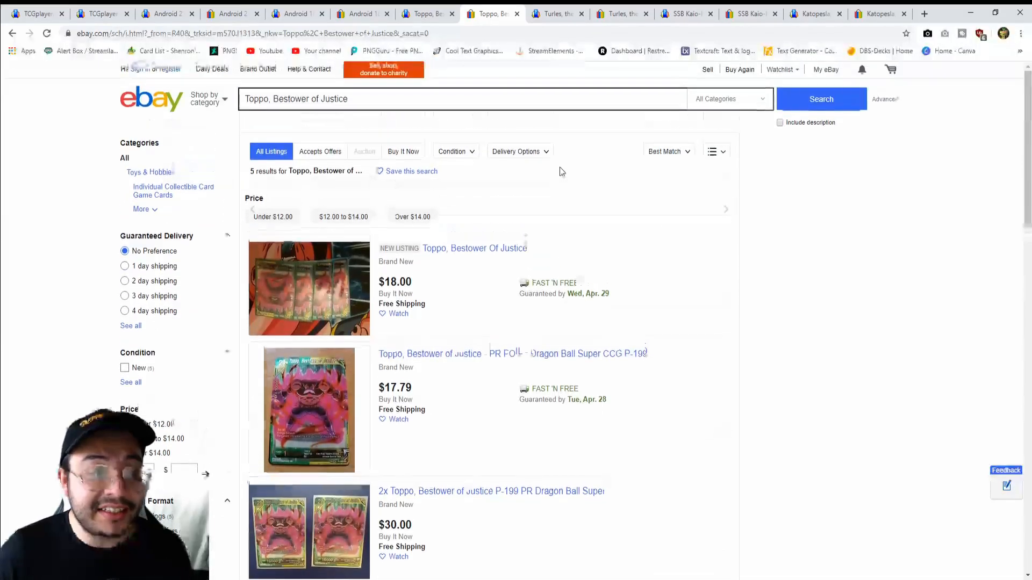
{"action": "left_click", "coordinate": [555, 13]}
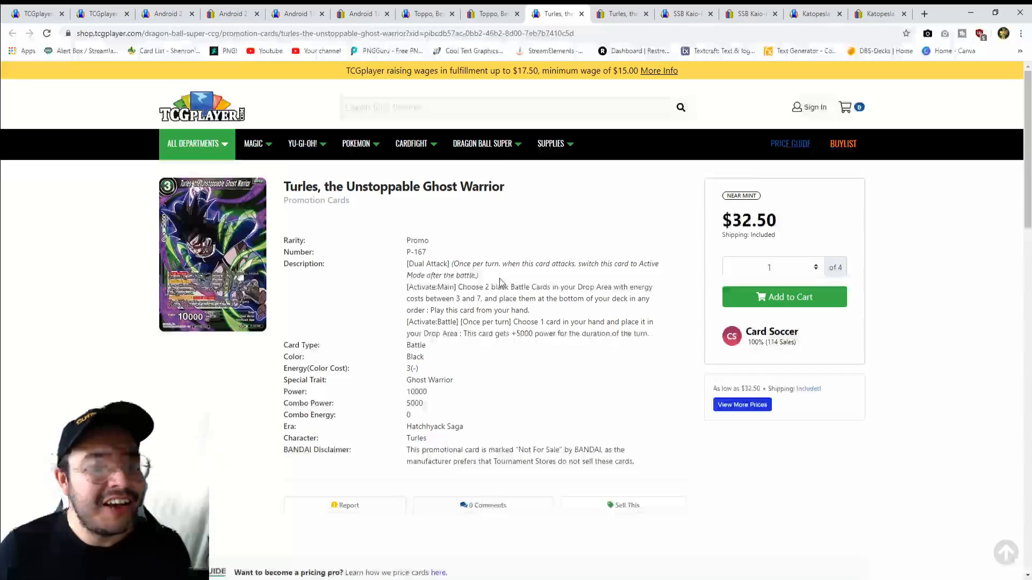
- Review Turles' $16.88 market price, $33.95 listed median and 12 seller listings from $32.50
{"action": "scroll", "scroll_direction": "down", "scroll_amount": 3}
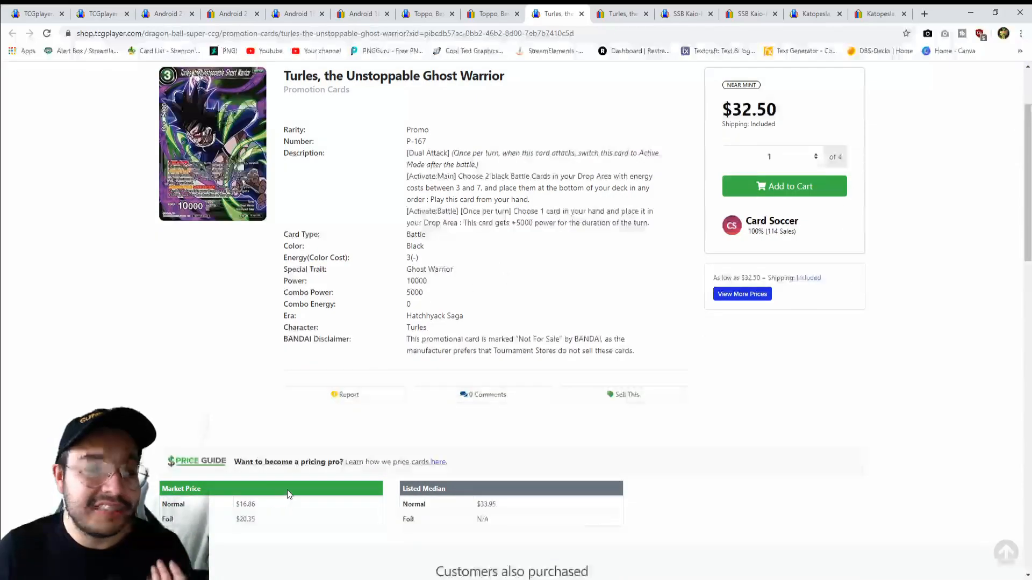
{"action": "scroll", "scroll_direction": "down", "scroll_amount": 3}
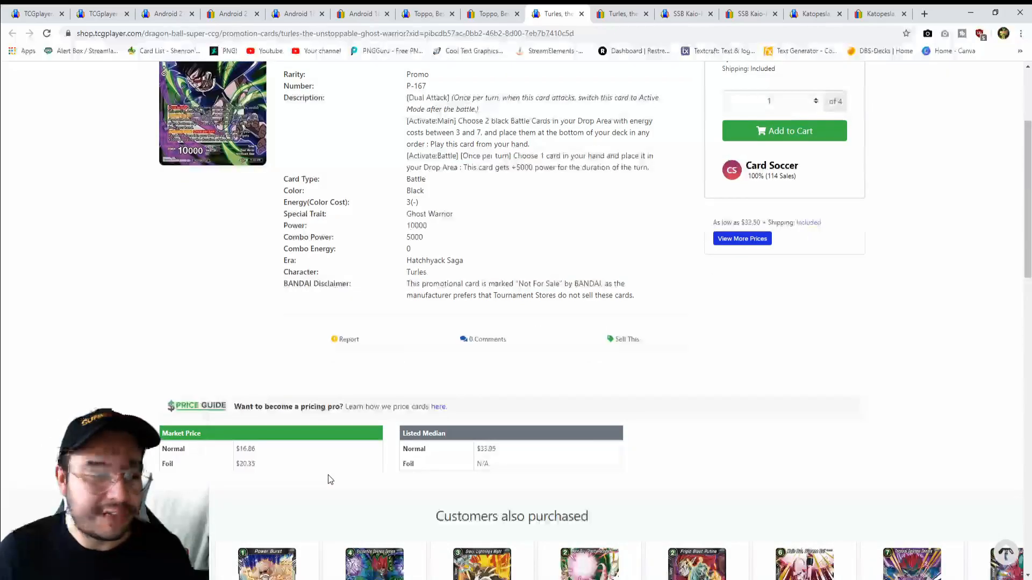
{"action": "mouse_move", "coordinate": [454, 459]}
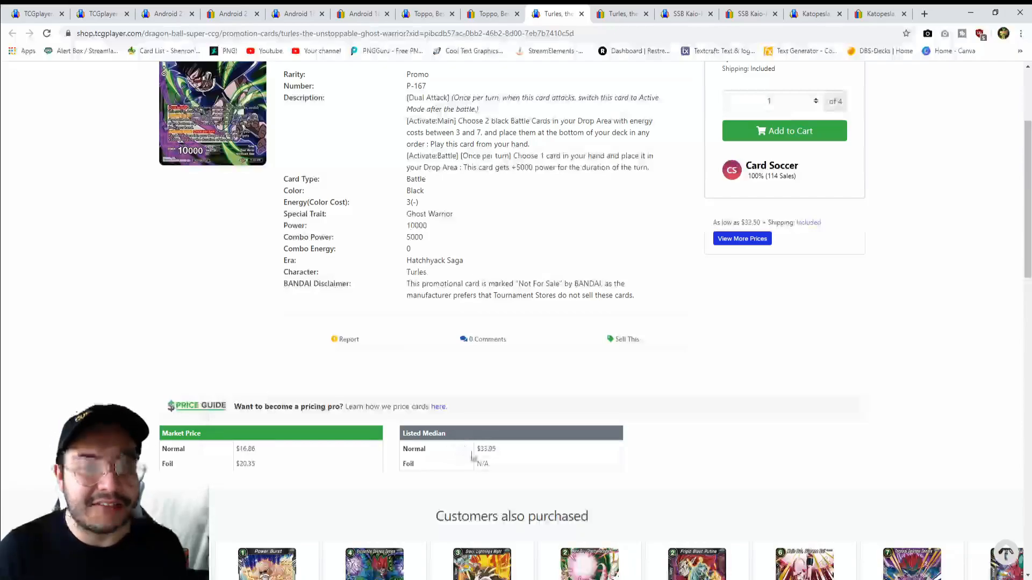
{"action": "scroll", "scroll_direction": "down", "scroll_amount": 3}
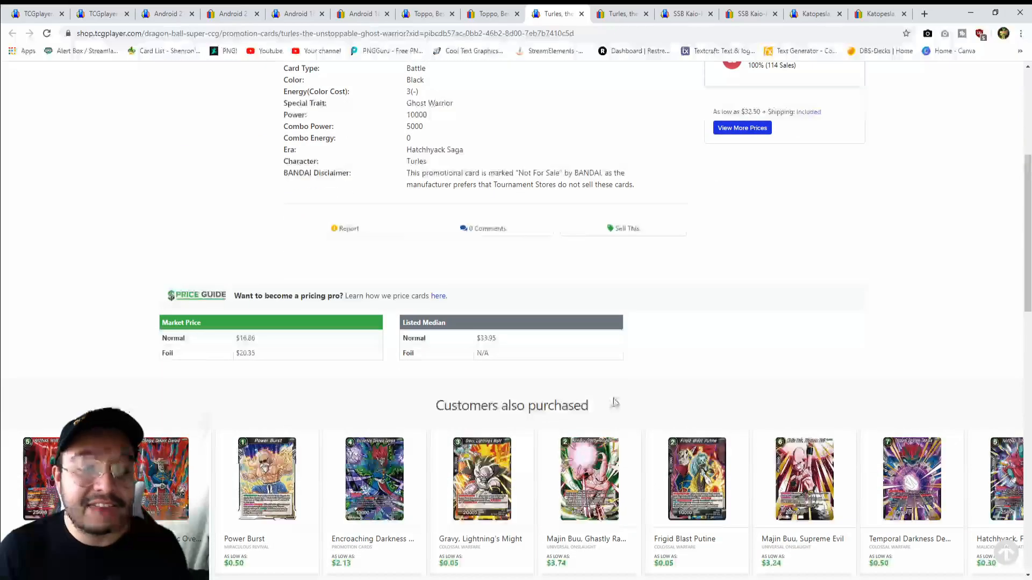
{"action": "scroll", "scroll_direction": "down", "scroll_amount": 3}
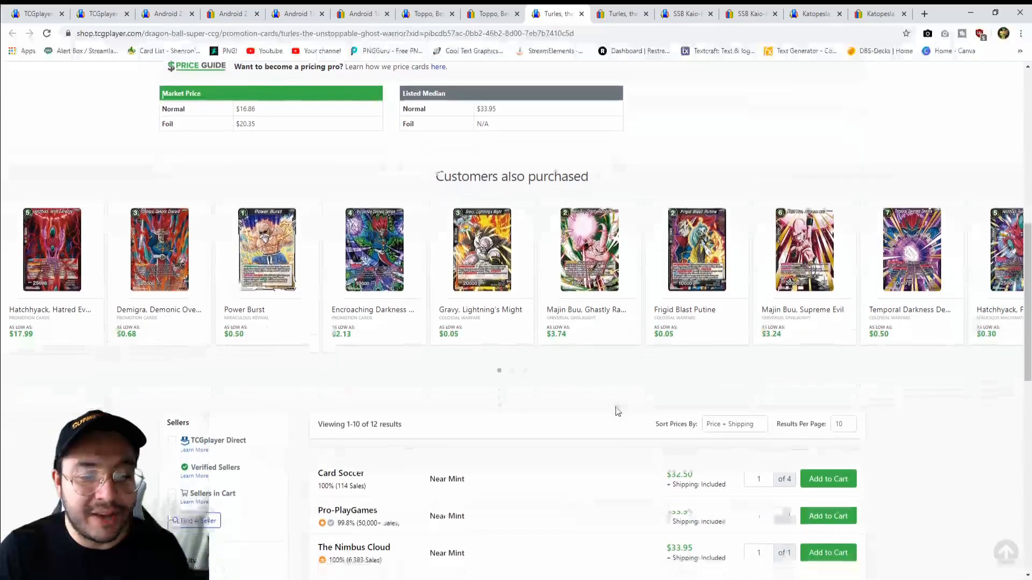
{"action": "scroll", "scroll_direction": "down", "scroll_amount": 3}
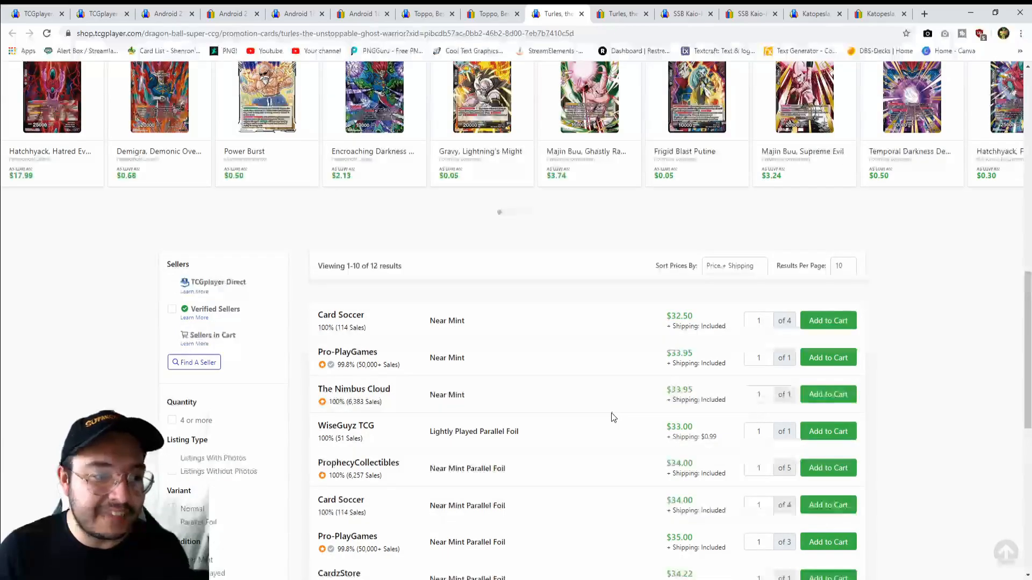
{"action": "scroll", "scroll_direction": "down", "scroll_amount": 3}
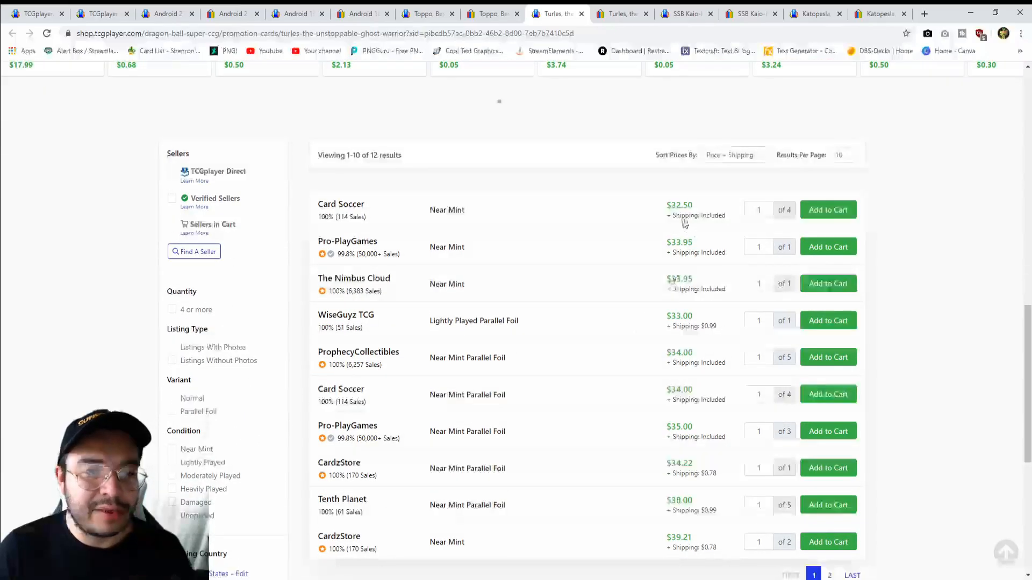
{"action": "mouse_move", "coordinate": [645, 434]}
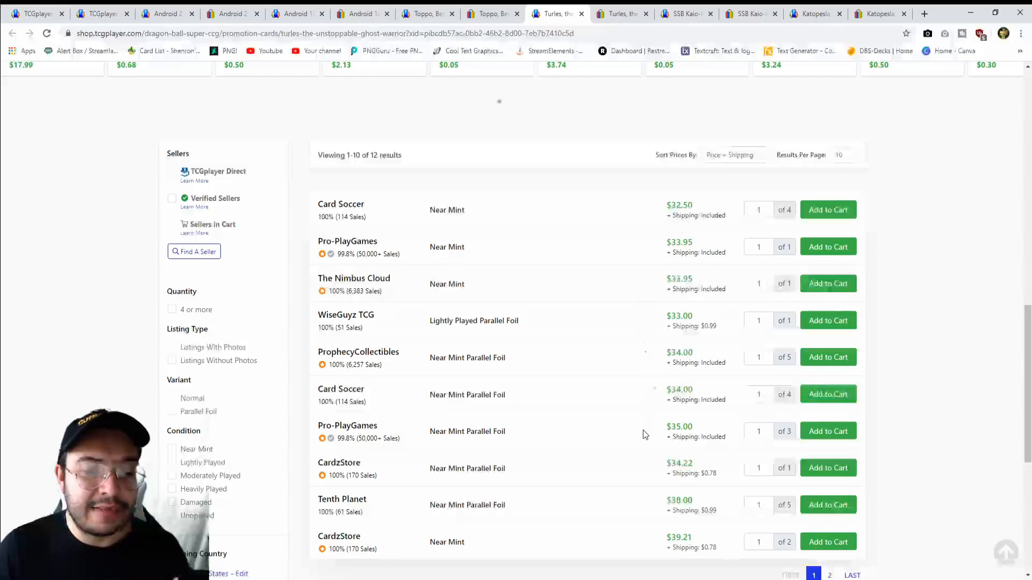
{"action": "scroll", "scroll_direction": "down", "scroll_amount": 3}
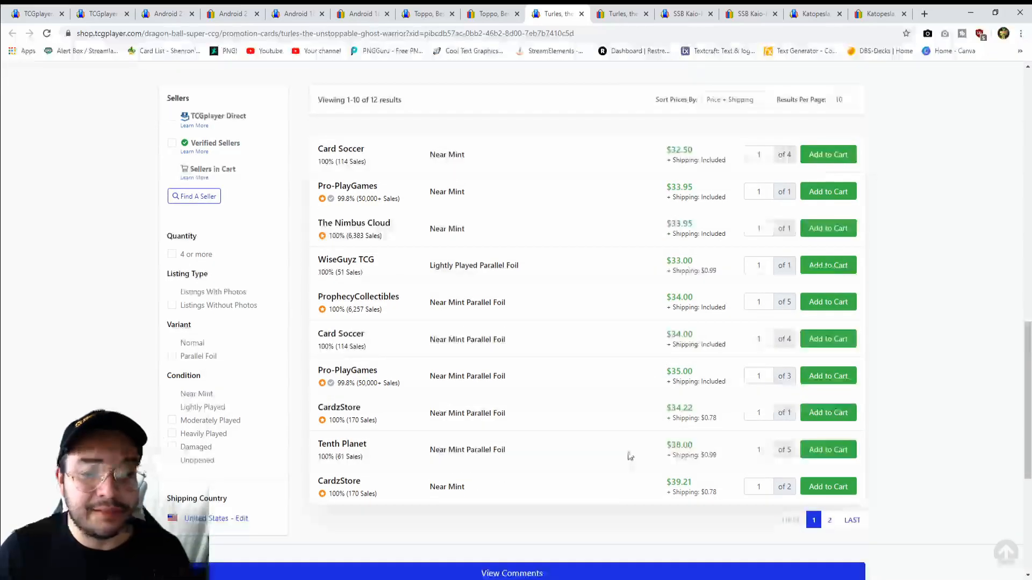
{"action": "scroll", "scroll_direction": "up", "scroll_amount": 3}
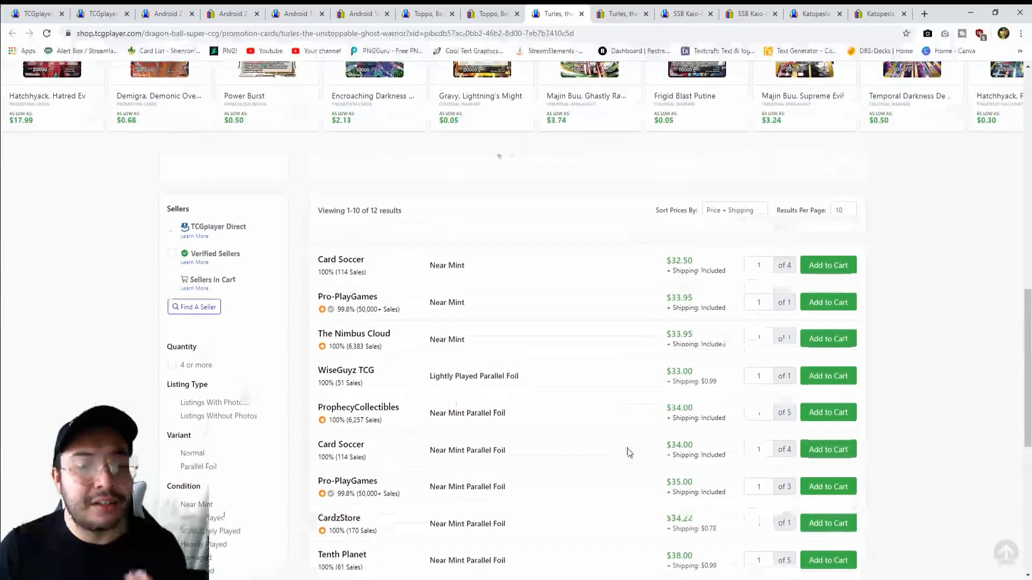
{"action": "scroll", "scroll_direction": "up", "scroll_amount": 3}
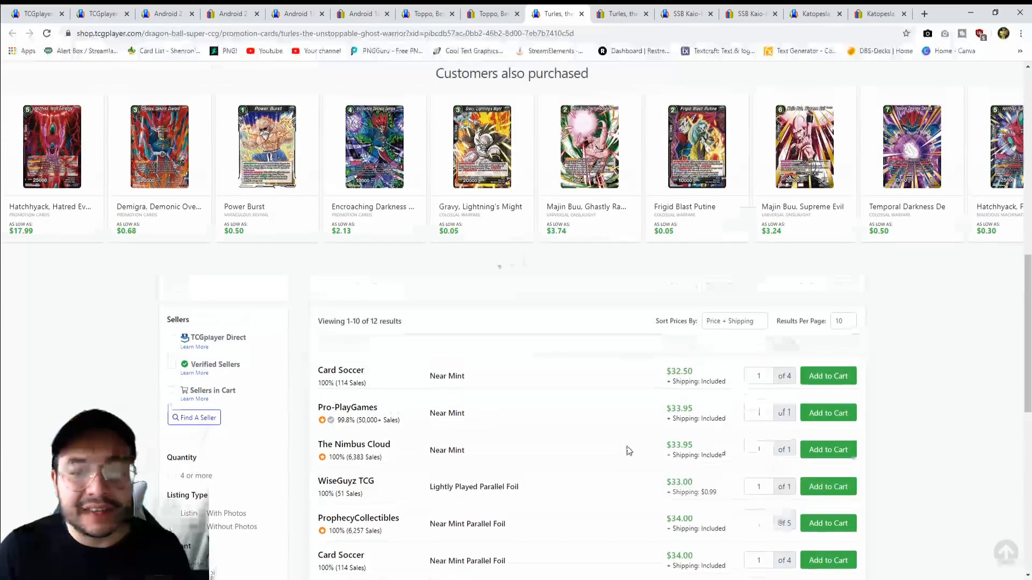
{"action": "scroll", "scroll_direction": "up", "scroll_amount": 3}
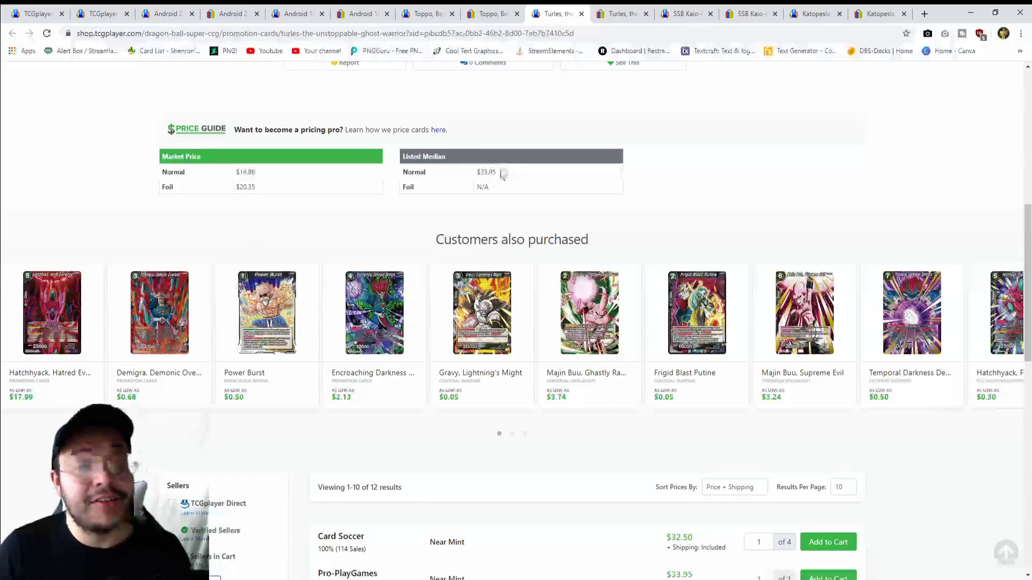
{"action": "scroll", "scroll_direction": "up", "scroll_amount": 3}
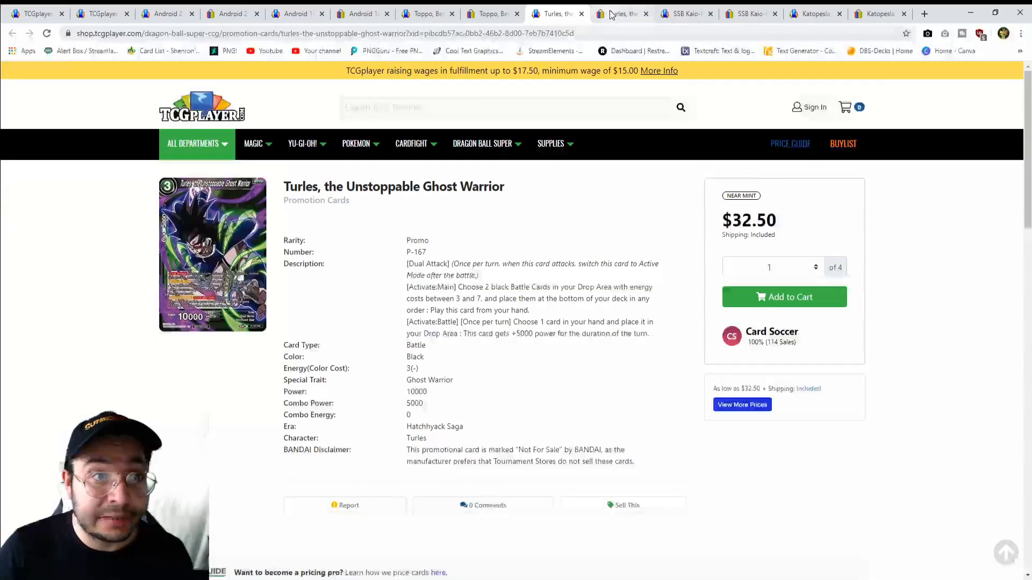
- View the eBay Turles search showing no exact matches, only two international listings, one at $44.38
{"action": "left_click", "coordinate": [622, 13]}
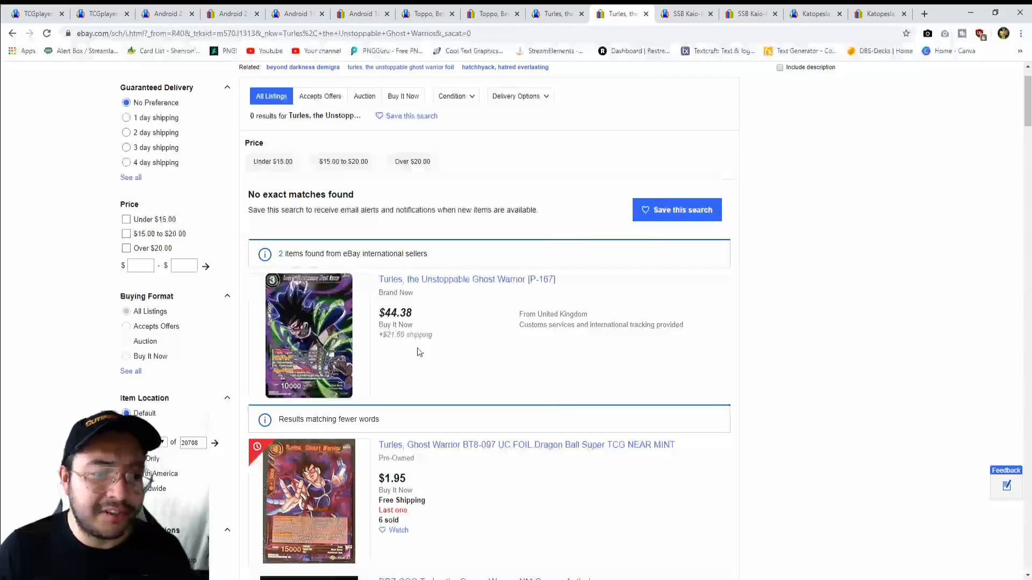
{"action": "mouse_move", "coordinate": [423, 359]}
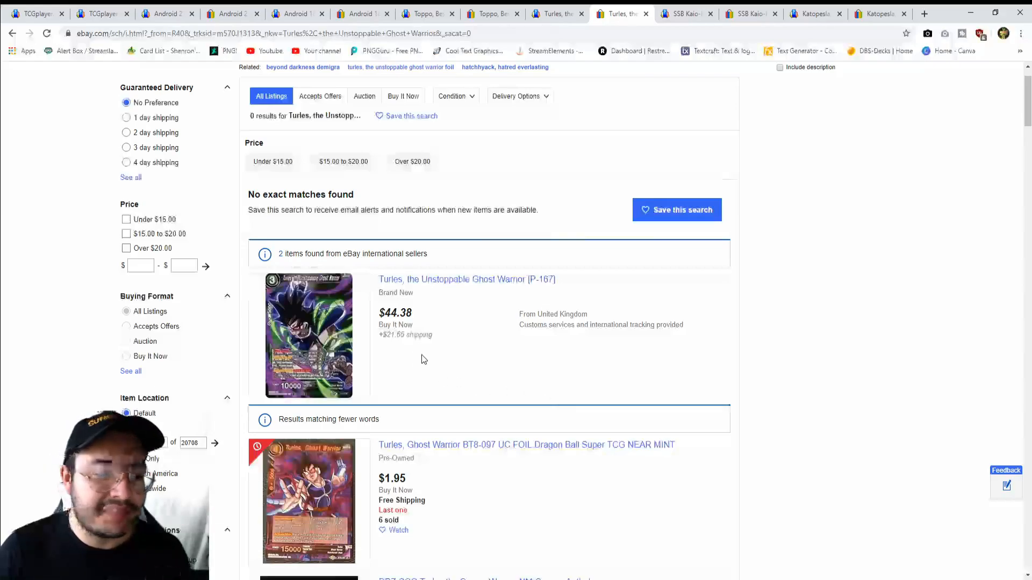
{"action": "scroll", "scroll_direction": "up", "scroll_amount": 3}
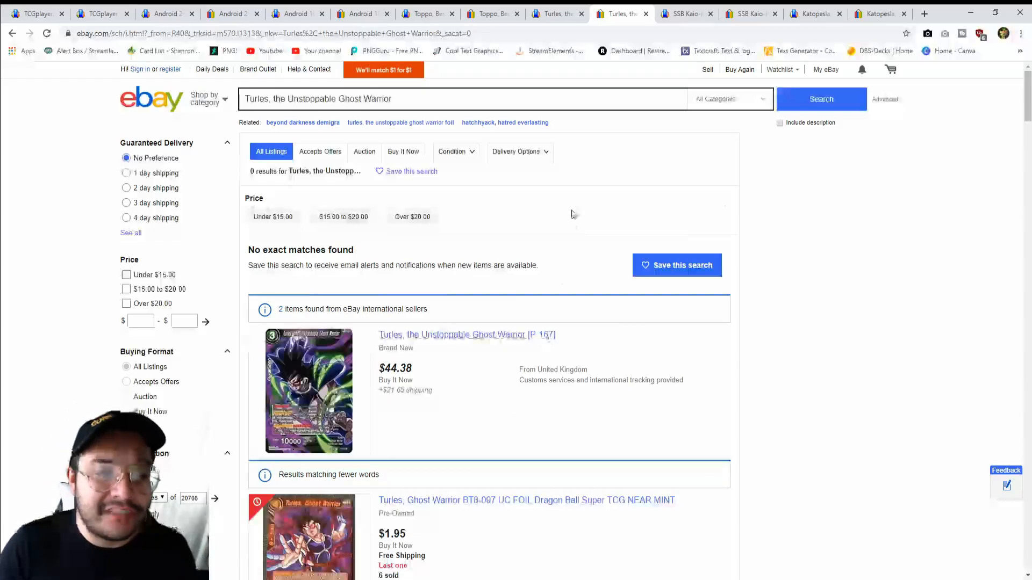
{"action": "mouse_move", "coordinate": [598, 200]}
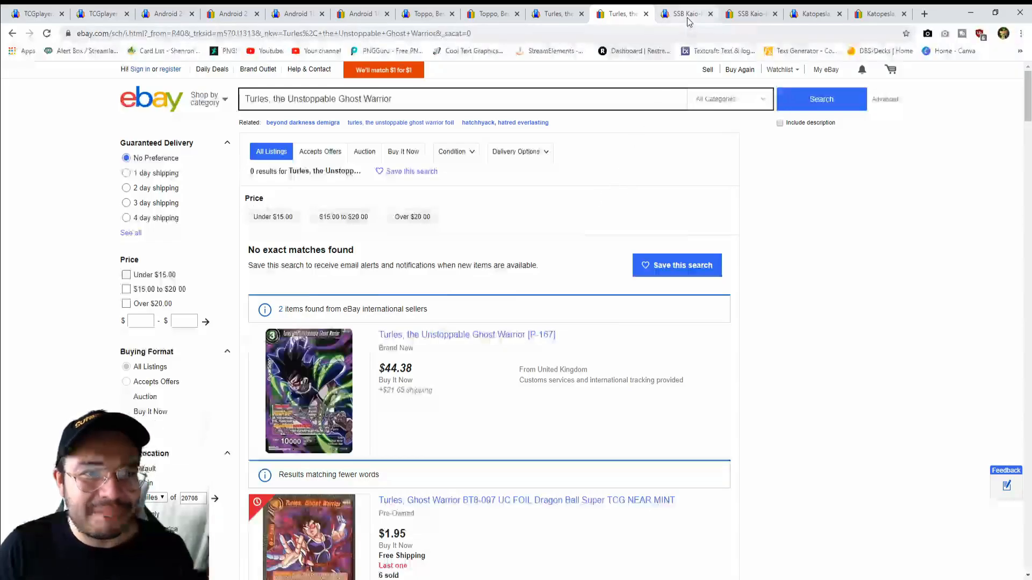
- Review SSB Kaio-Ken Son Goku's $38.24 market price and seven Near Mint sellers from $74.97
{"action": "left_click", "coordinate": [686, 13]}
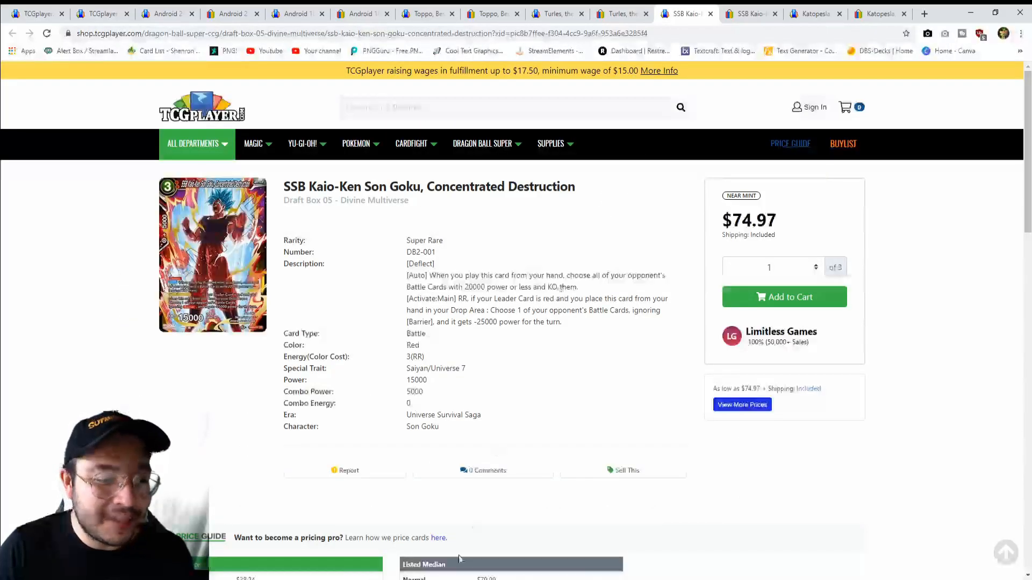
{"action": "mouse_move", "coordinate": [707, 482]}
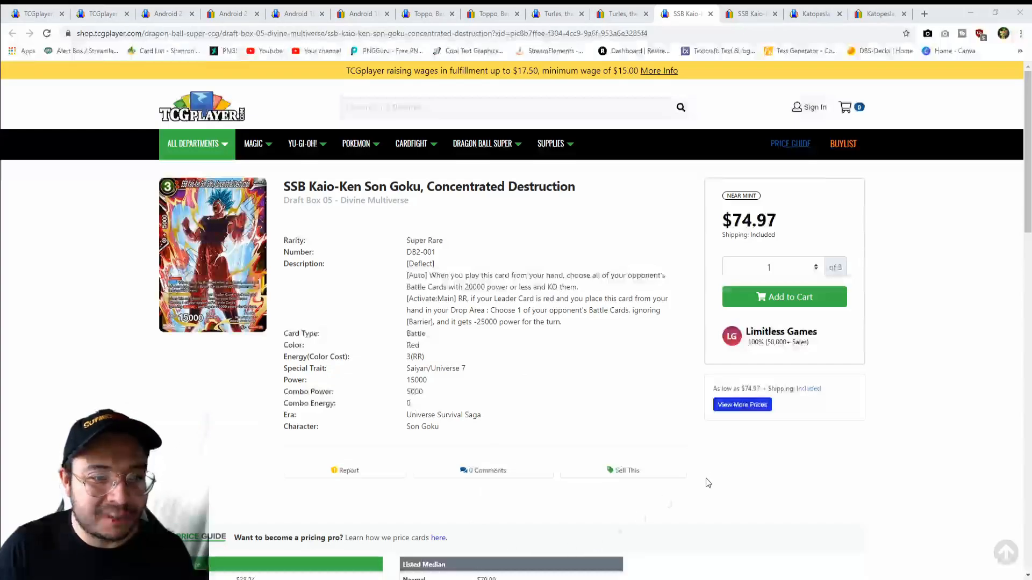
{"action": "mouse_move", "coordinate": [717, 509]}
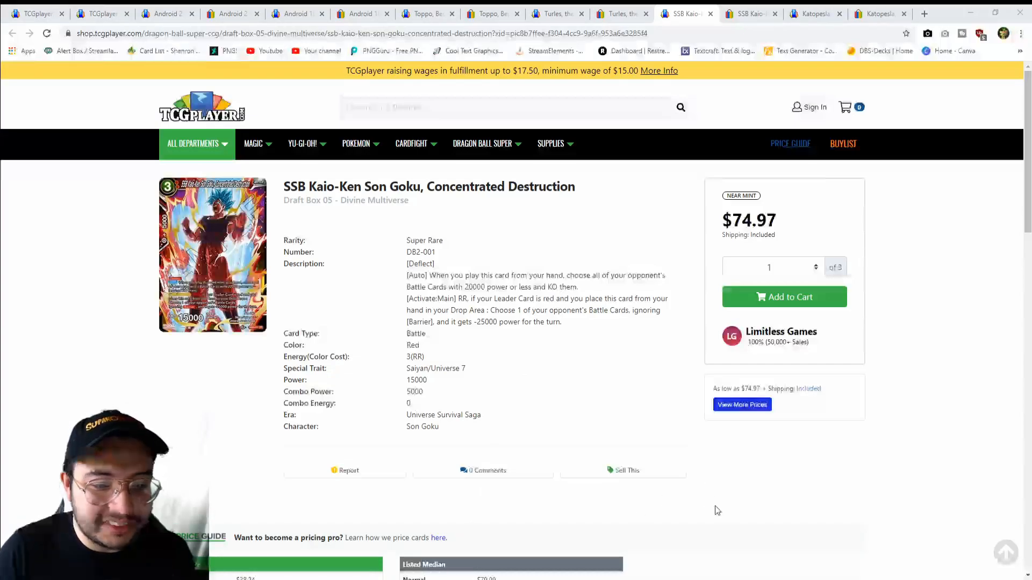
{"action": "mouse_move", "coordinate": [512, 414]}
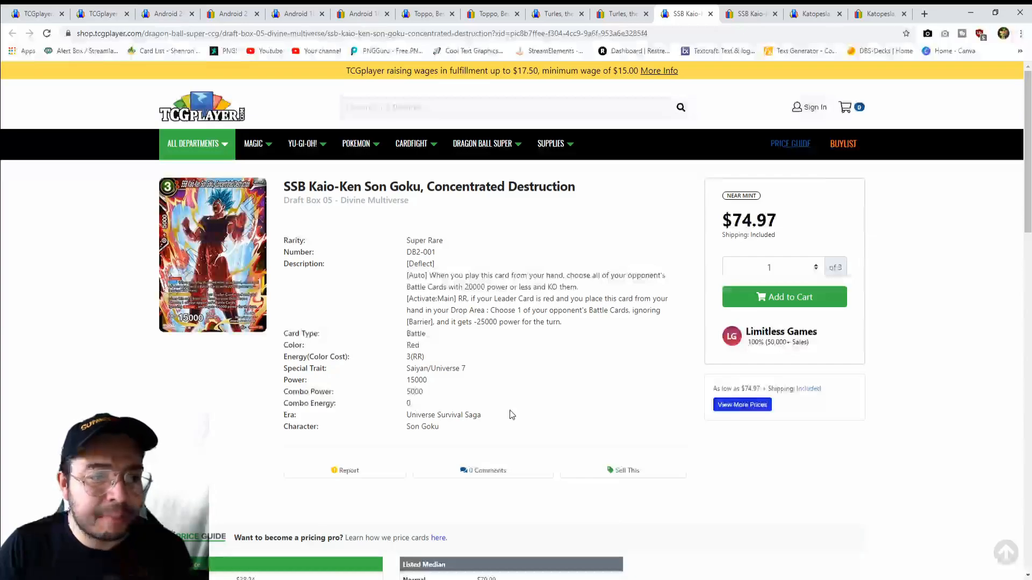
{"action": "mouse_move", "coordinate": [508, 406]}
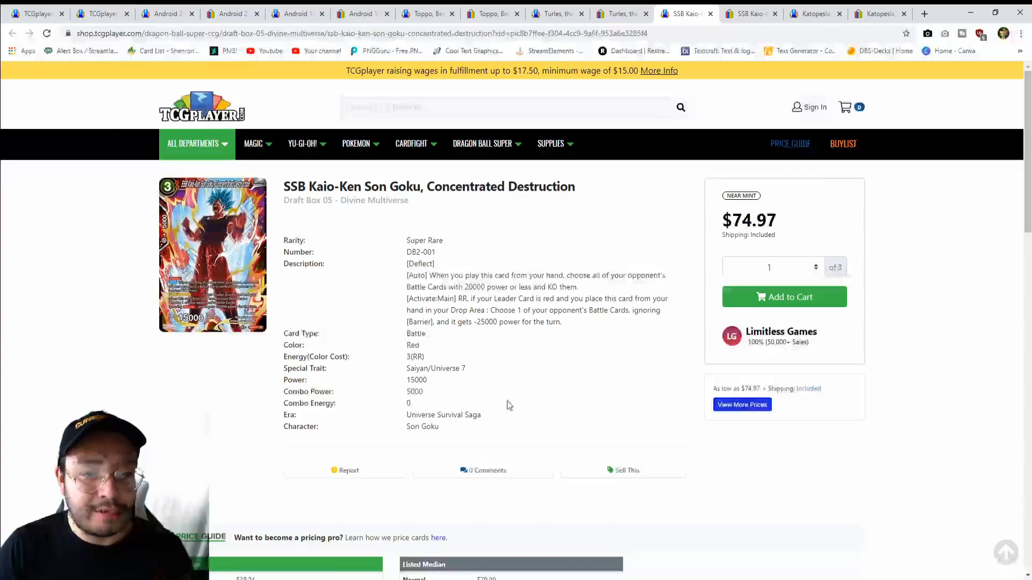
{"action": "scroll", "scroll_direction": "down", "scroll_amount": 3}
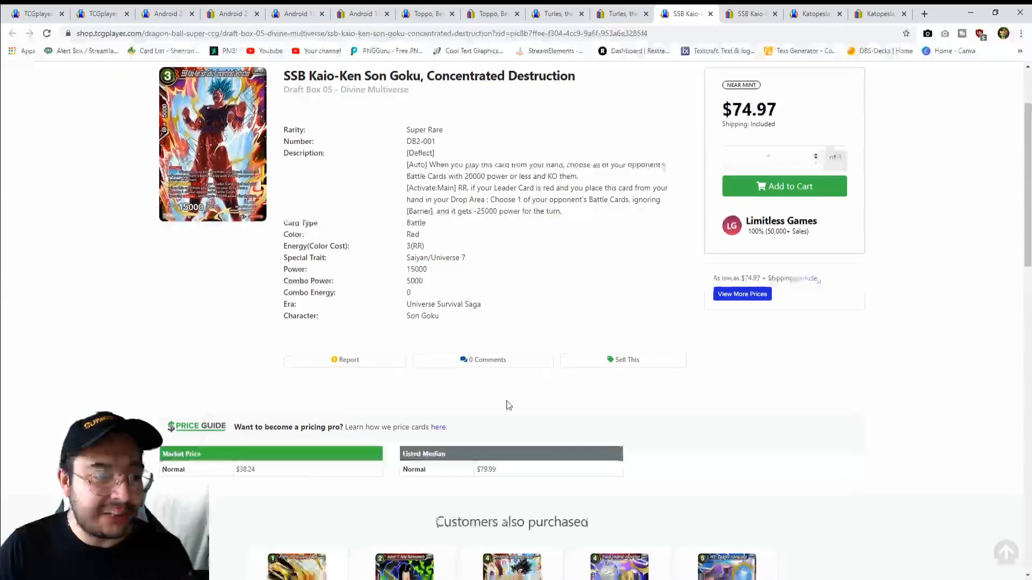
{"action": "scroll", "scroll_direction": "down", "scroll_amount": 3}
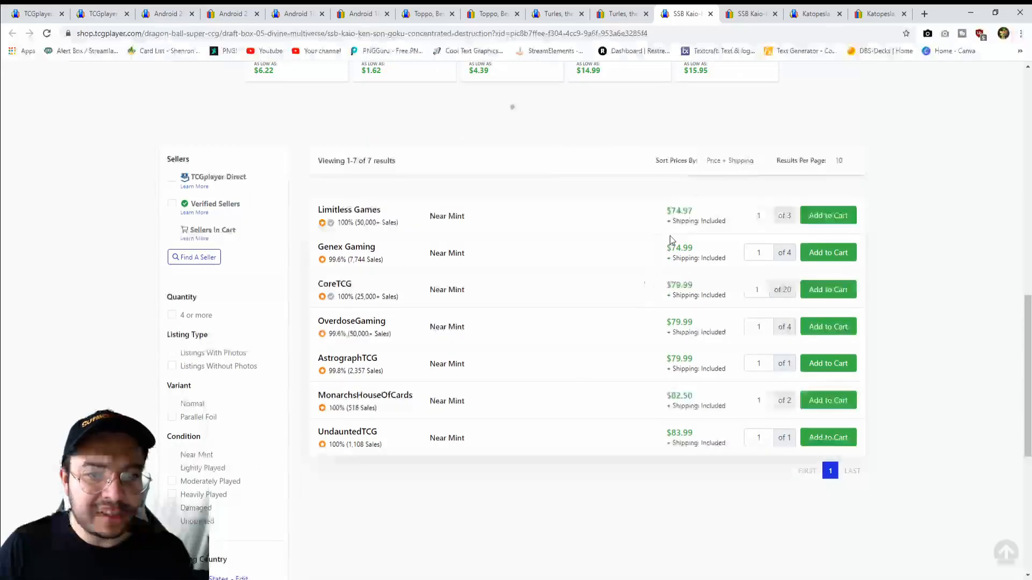
{"action": "mouse_move", "coordinate": [558, 322]}
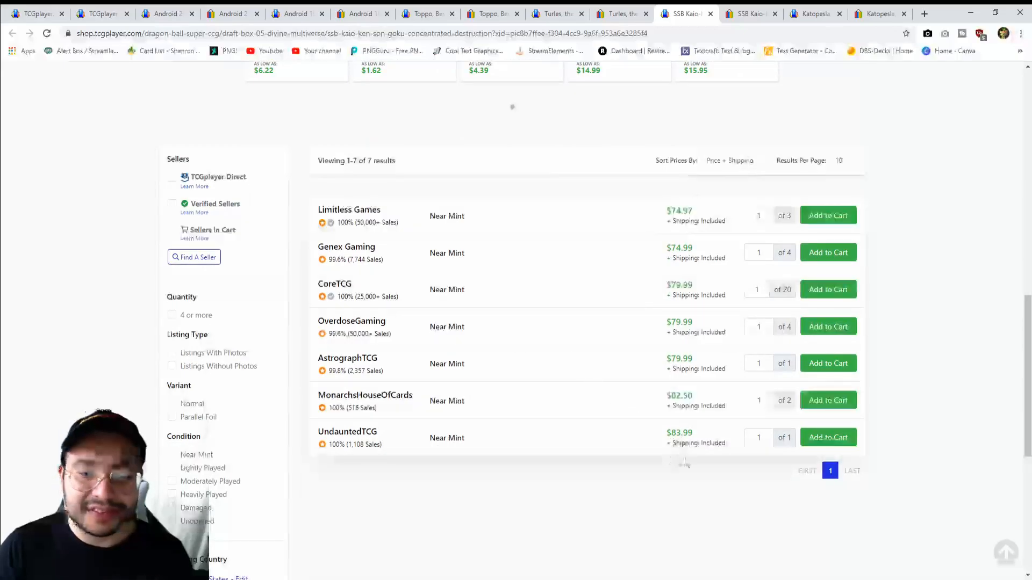
{"action": "scroll", "scroll_direction": "up", "scroll_amount": 3}
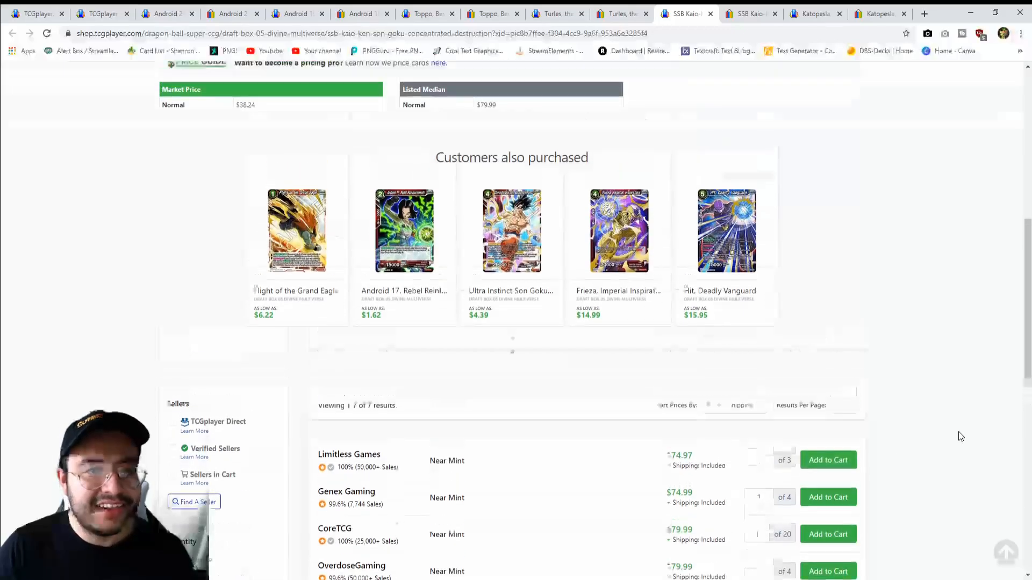
{"action": "scroll", "scroll_direction": "up", "scroll_amount": 3}
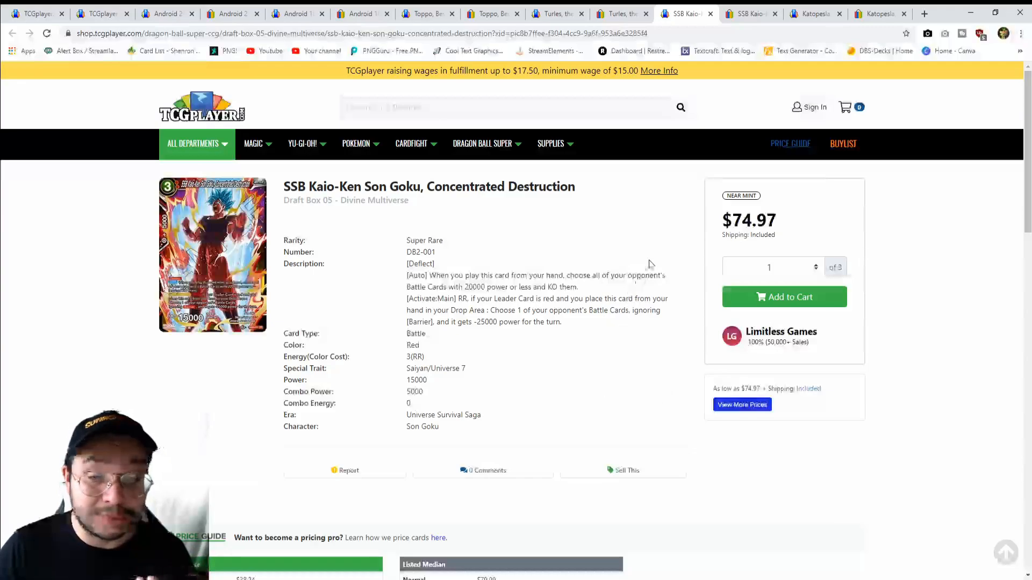
- Switch to the eBay results for SSB Kaio-Ken Son Goku and review the $45.00 listing
{"action": "left_click", "coordinate": [750, 13]}
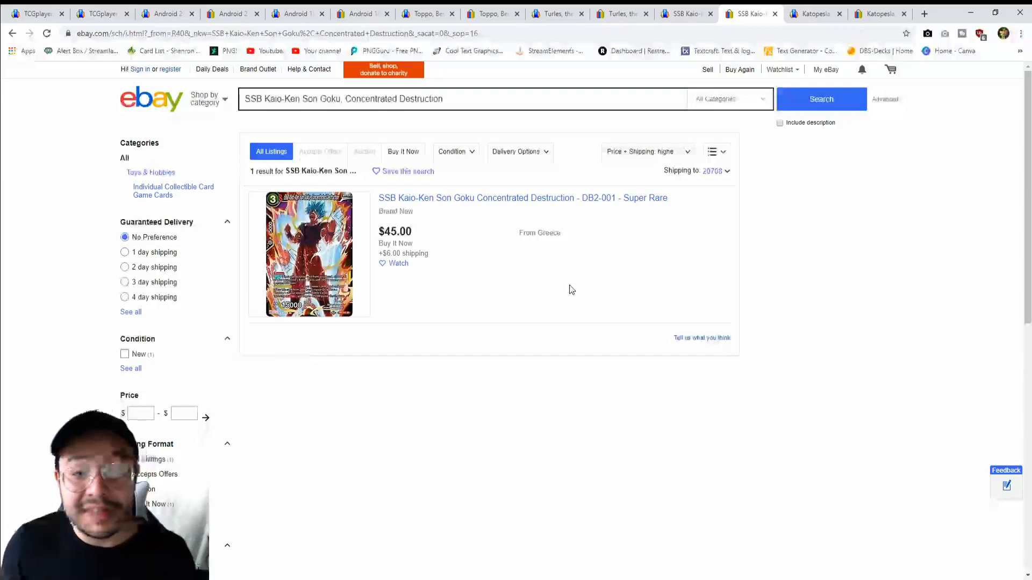
{"action": "mouse_move", "coordinate": [670, 254]}
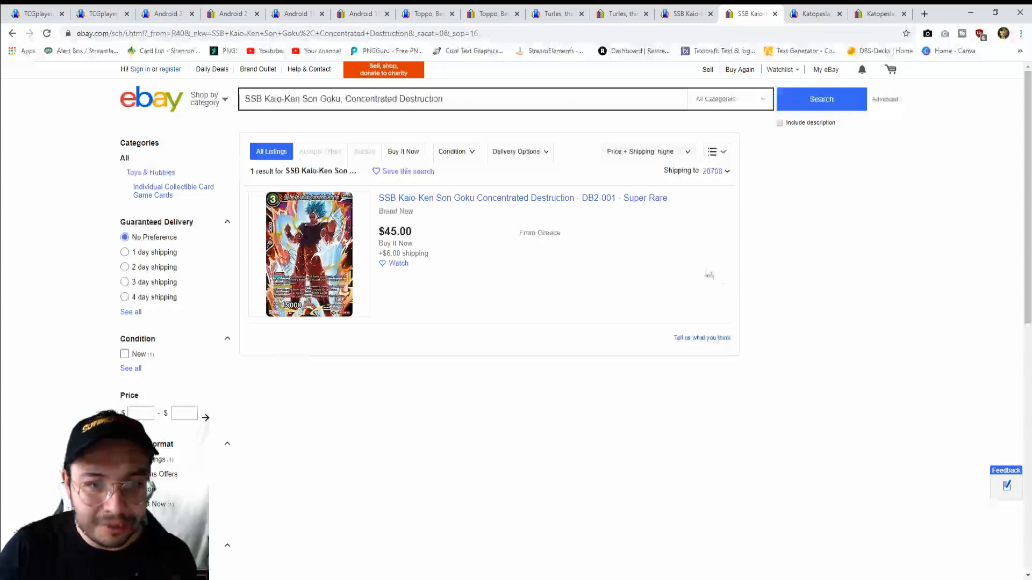
{"action": "mouse_move", "coordinate": [763, 216]}
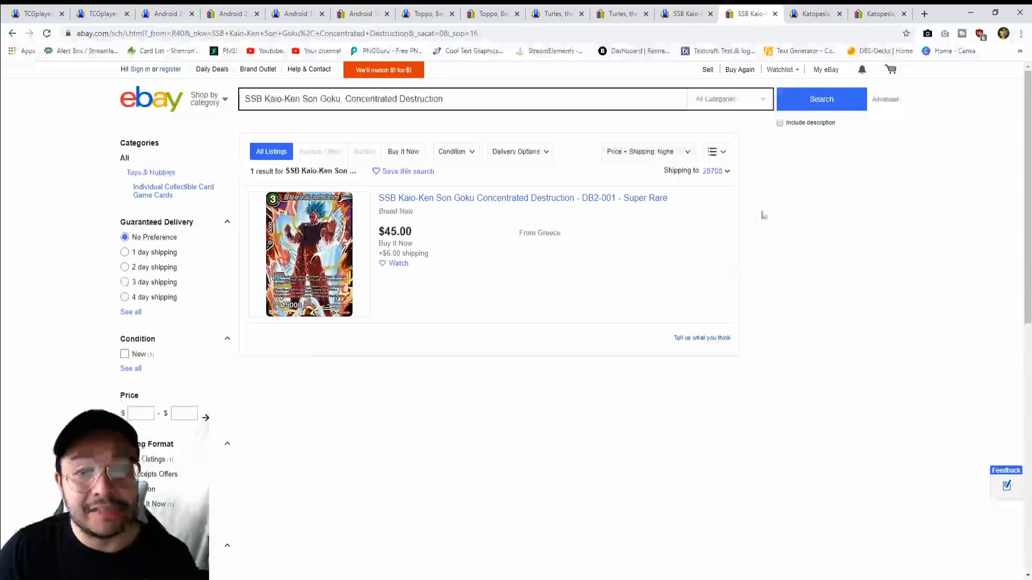
- Review the Katopesla, Envoy of Justice seller list on TCGplayer, 15 sellers from $22.21
{"action": "left_click", "coordinate": [814, 12]}
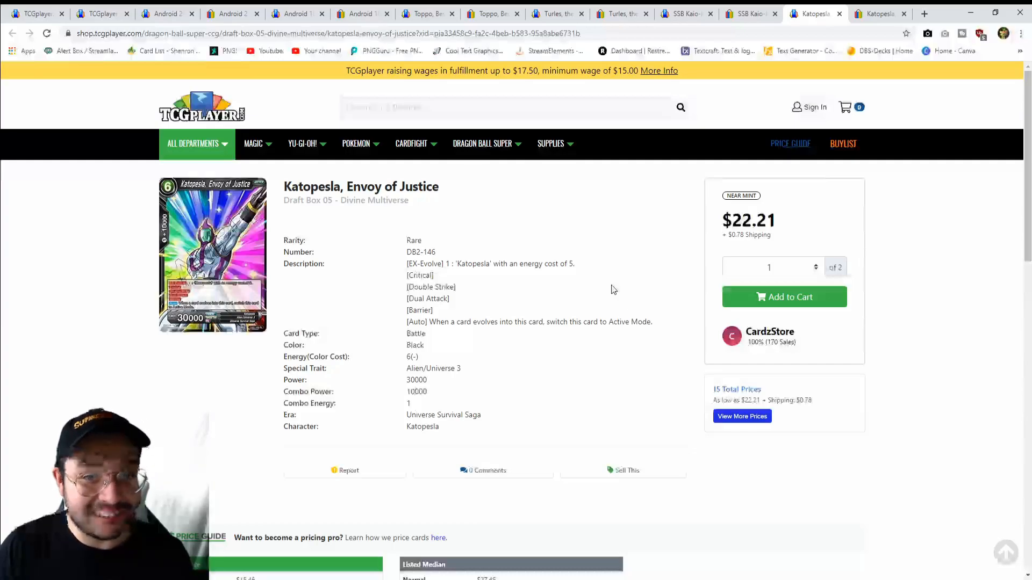
{"action": "scroll", "scroll_direction": "down", "scroll_amount": 3}
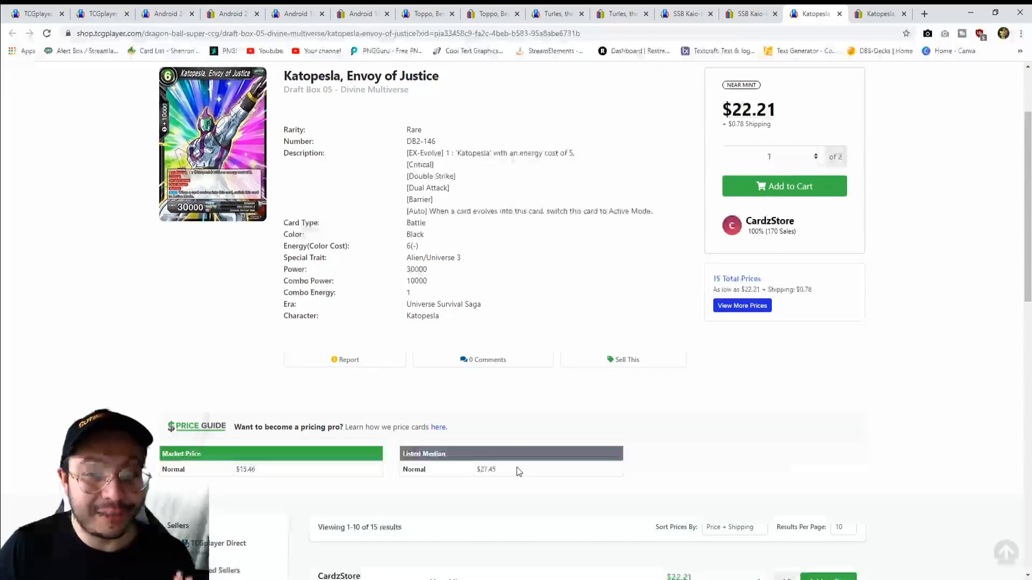
{"action": "scroll", "scroll_direction": "down", "scroll_amount": 3}
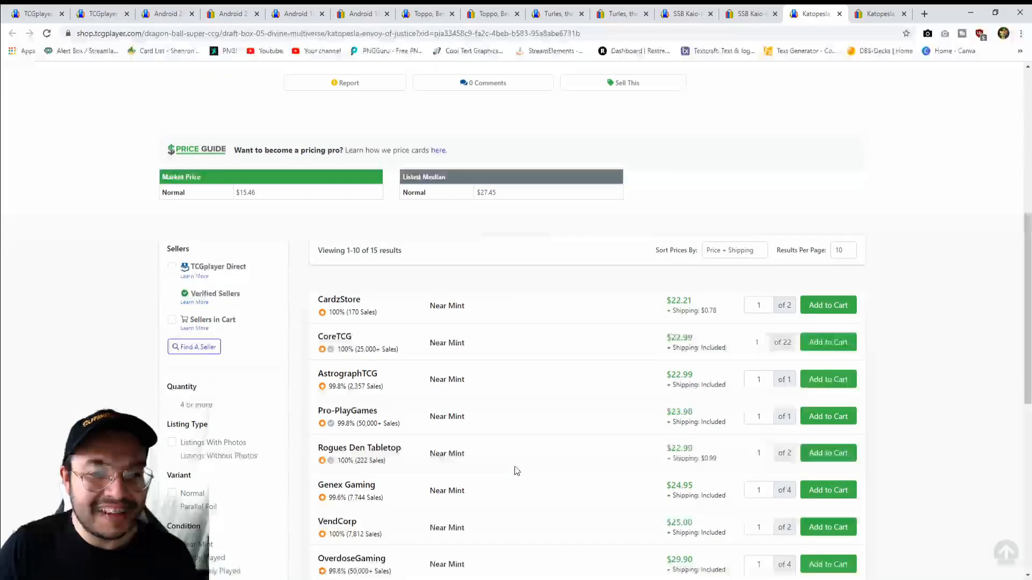
{"action": "scroll", "scroll_direction": "down", "scroll_amount": 3}
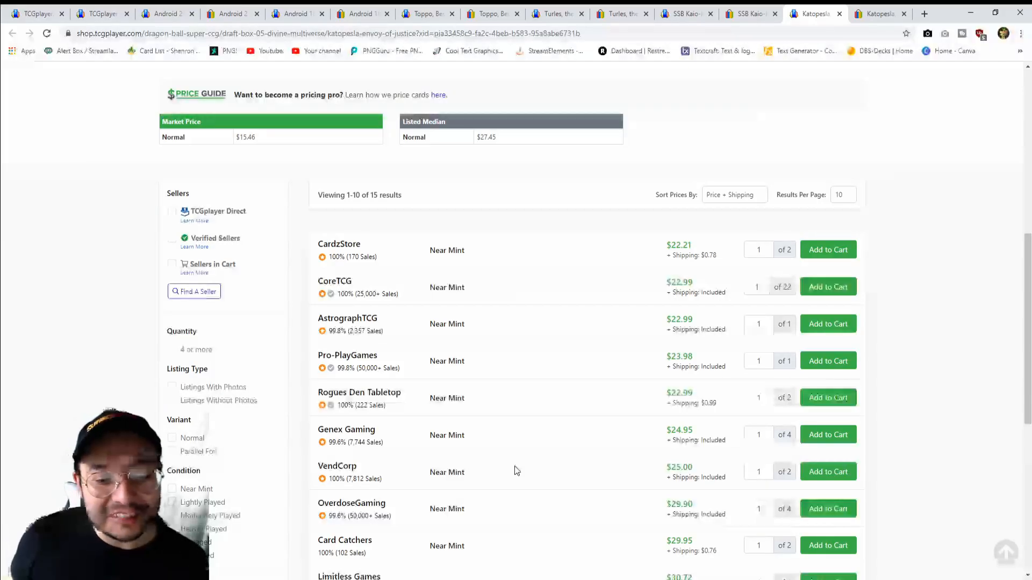
{"action": "scroll", "scroll_direction": "down", "scroll_amount": 3}
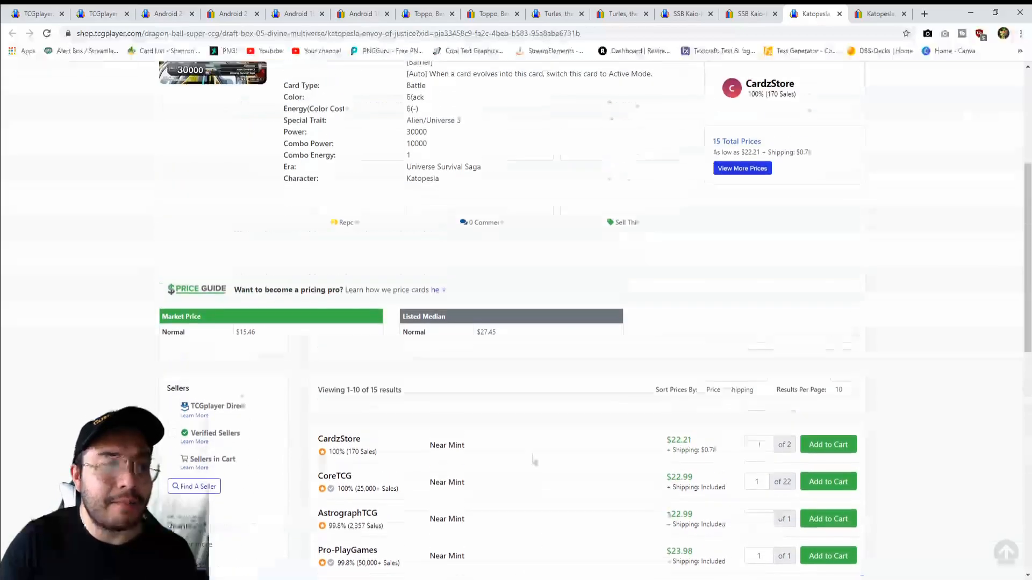
{"action": "scroll", "scroll_direction": "up", "scroll_amount": 3}
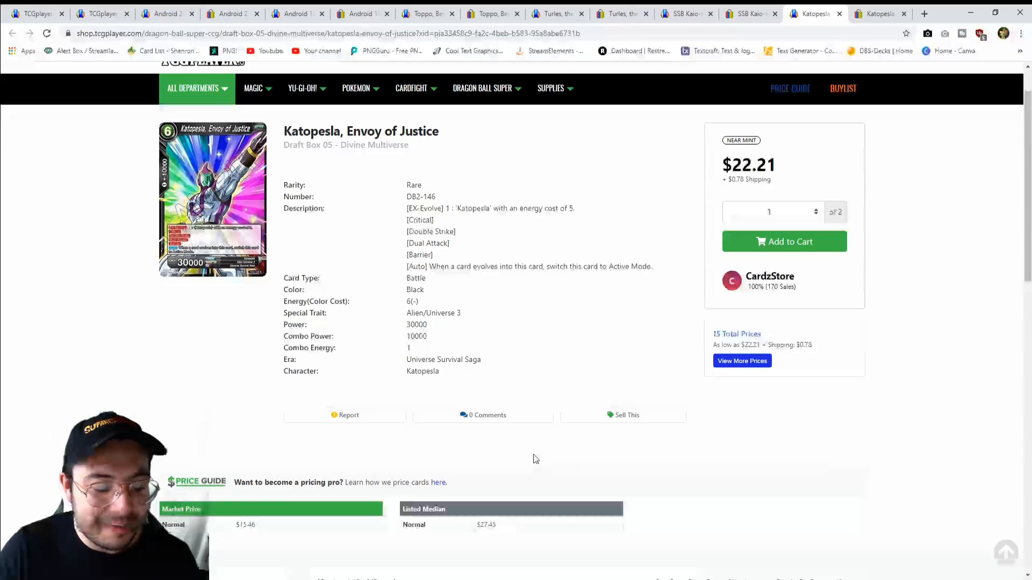
{"action": "scroll", "scroll_direction": "down", "scroll_amount": 3}
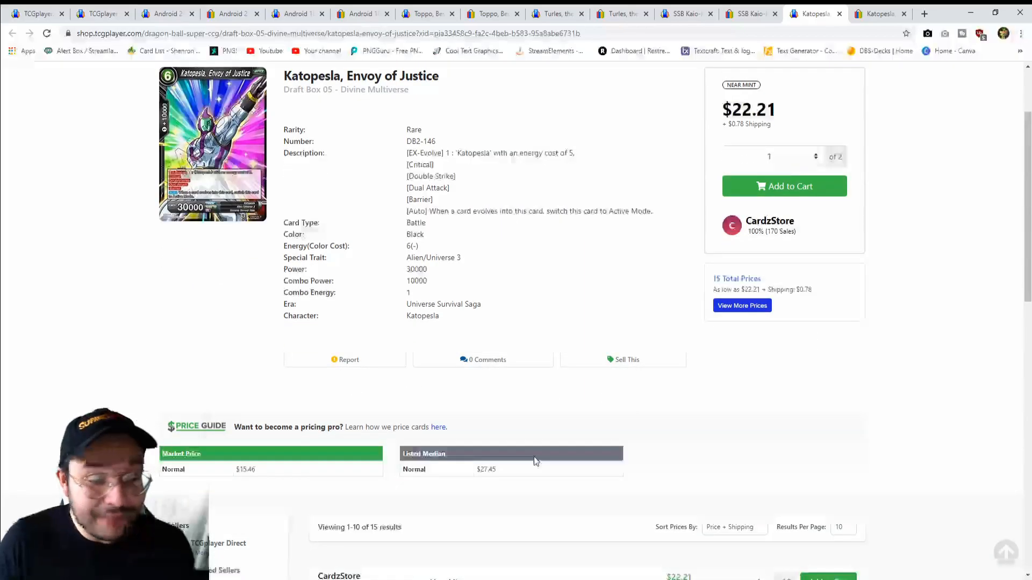
{"action": "scroll", "scroll_direction": "down", "scroll_amount": 3}
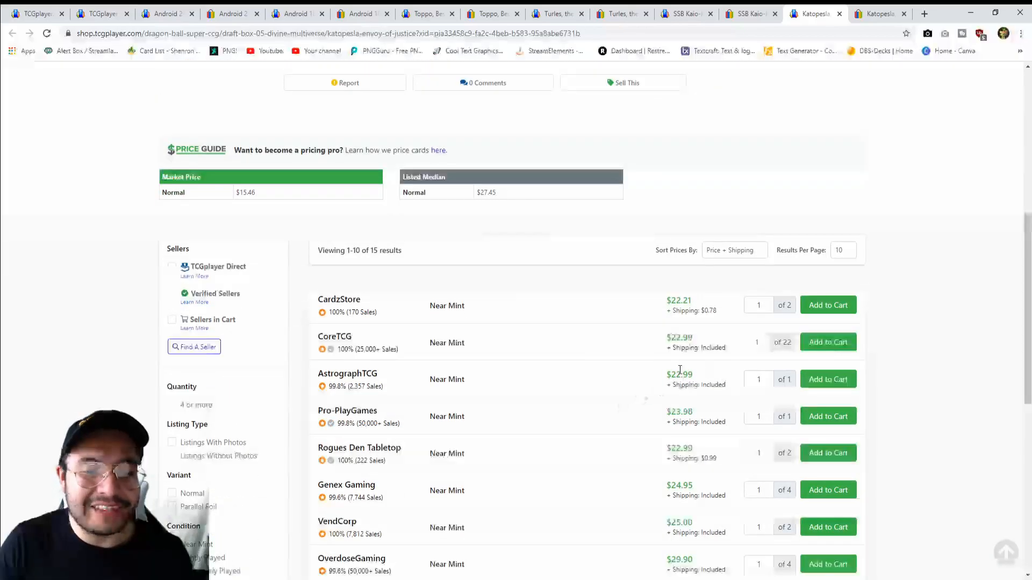
{"action": "scroll", "scroll_direction": "down", "scroll_amount": 3}
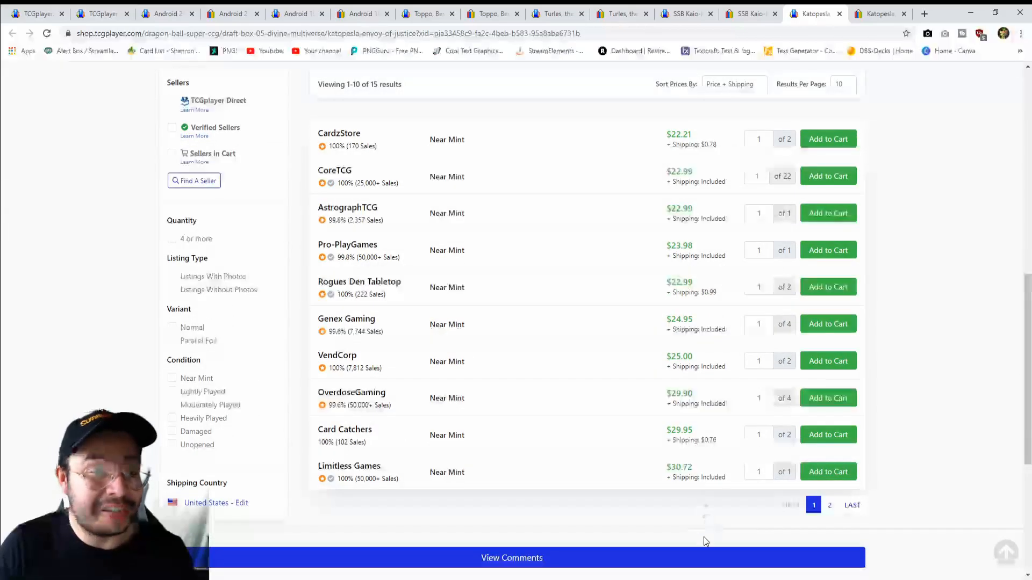
{"action": "mouse_move", "coordinate": [953, 369]}
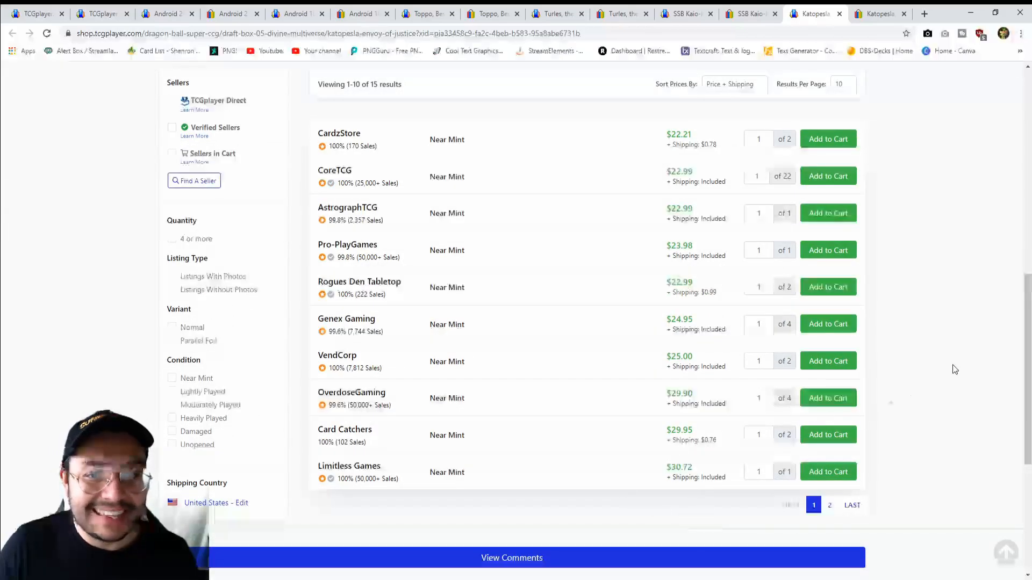
{"action": "scroll", "scroll_direction": "up", "scroll_amount": 3}
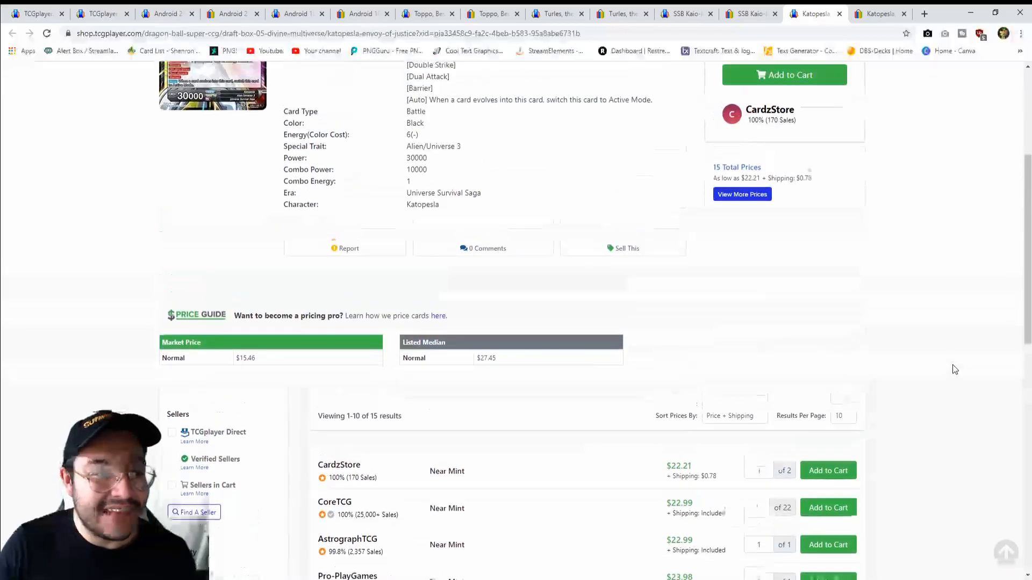
- Switch to the eBay search listings for Katopesla, starting from $6.94
{"action": "left_click", "coordinate": [878, 12]}
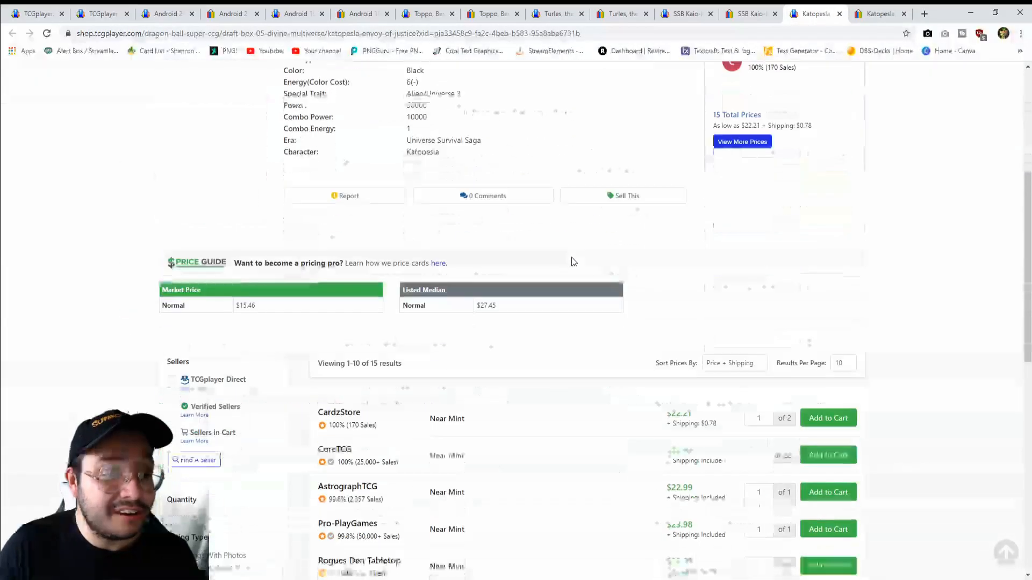
{"action": "left_click", "coordinate": [878, 13]}
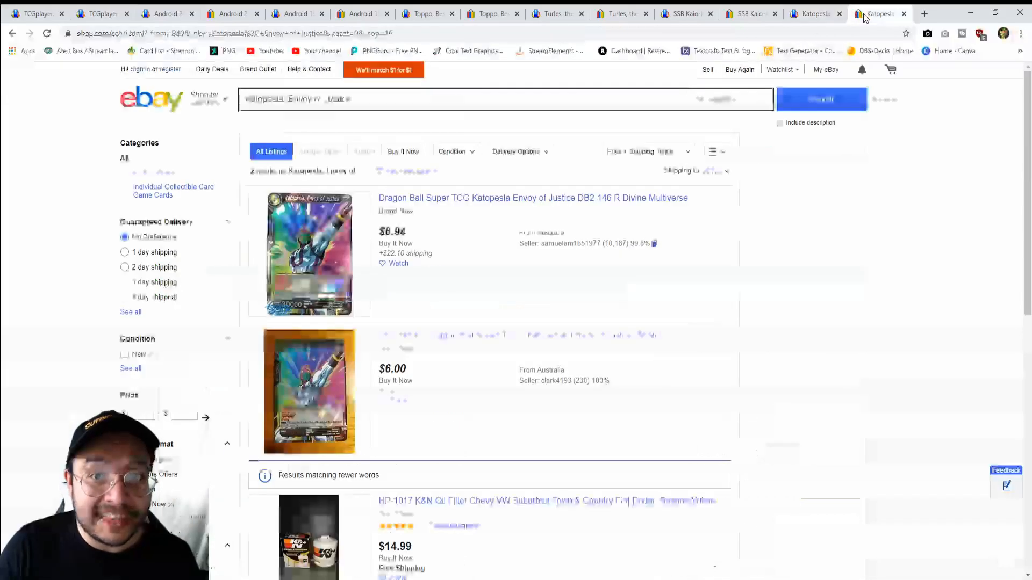